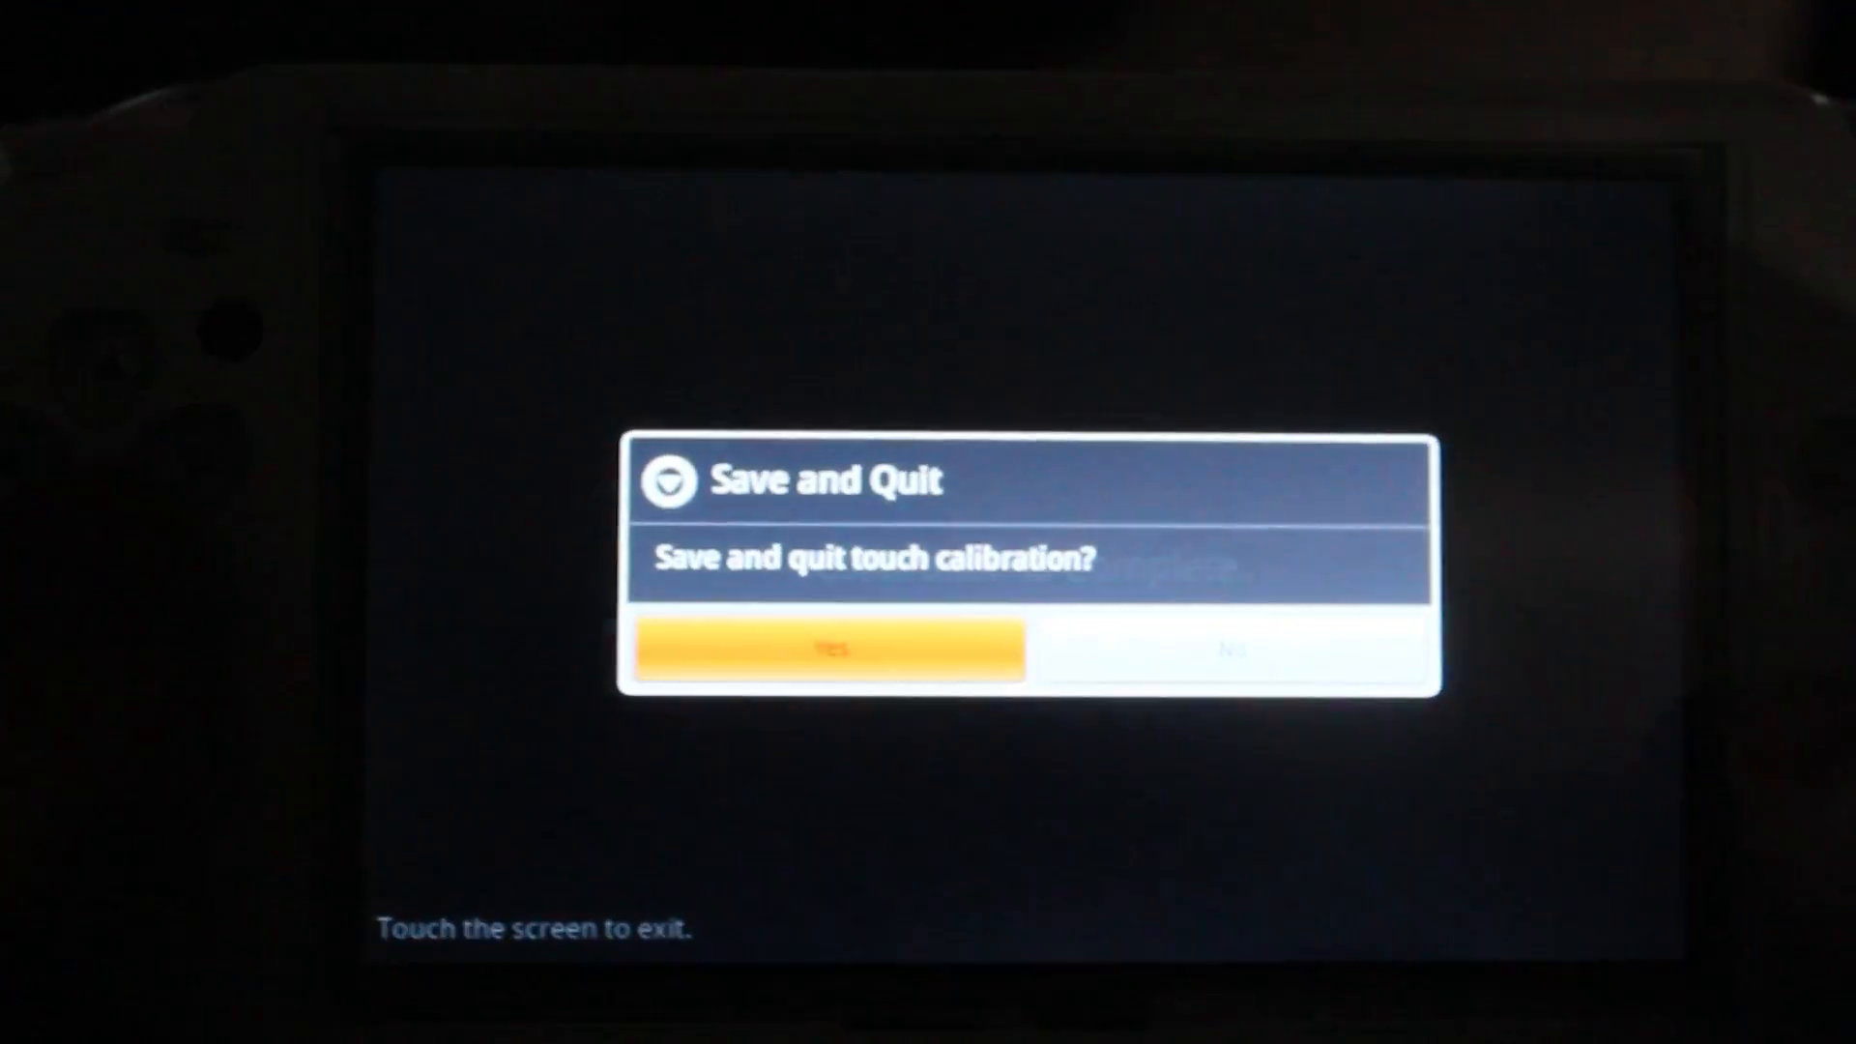
- Save the touch calibration, then set the device language to English (United States) in Settings
left_click(829, 650)
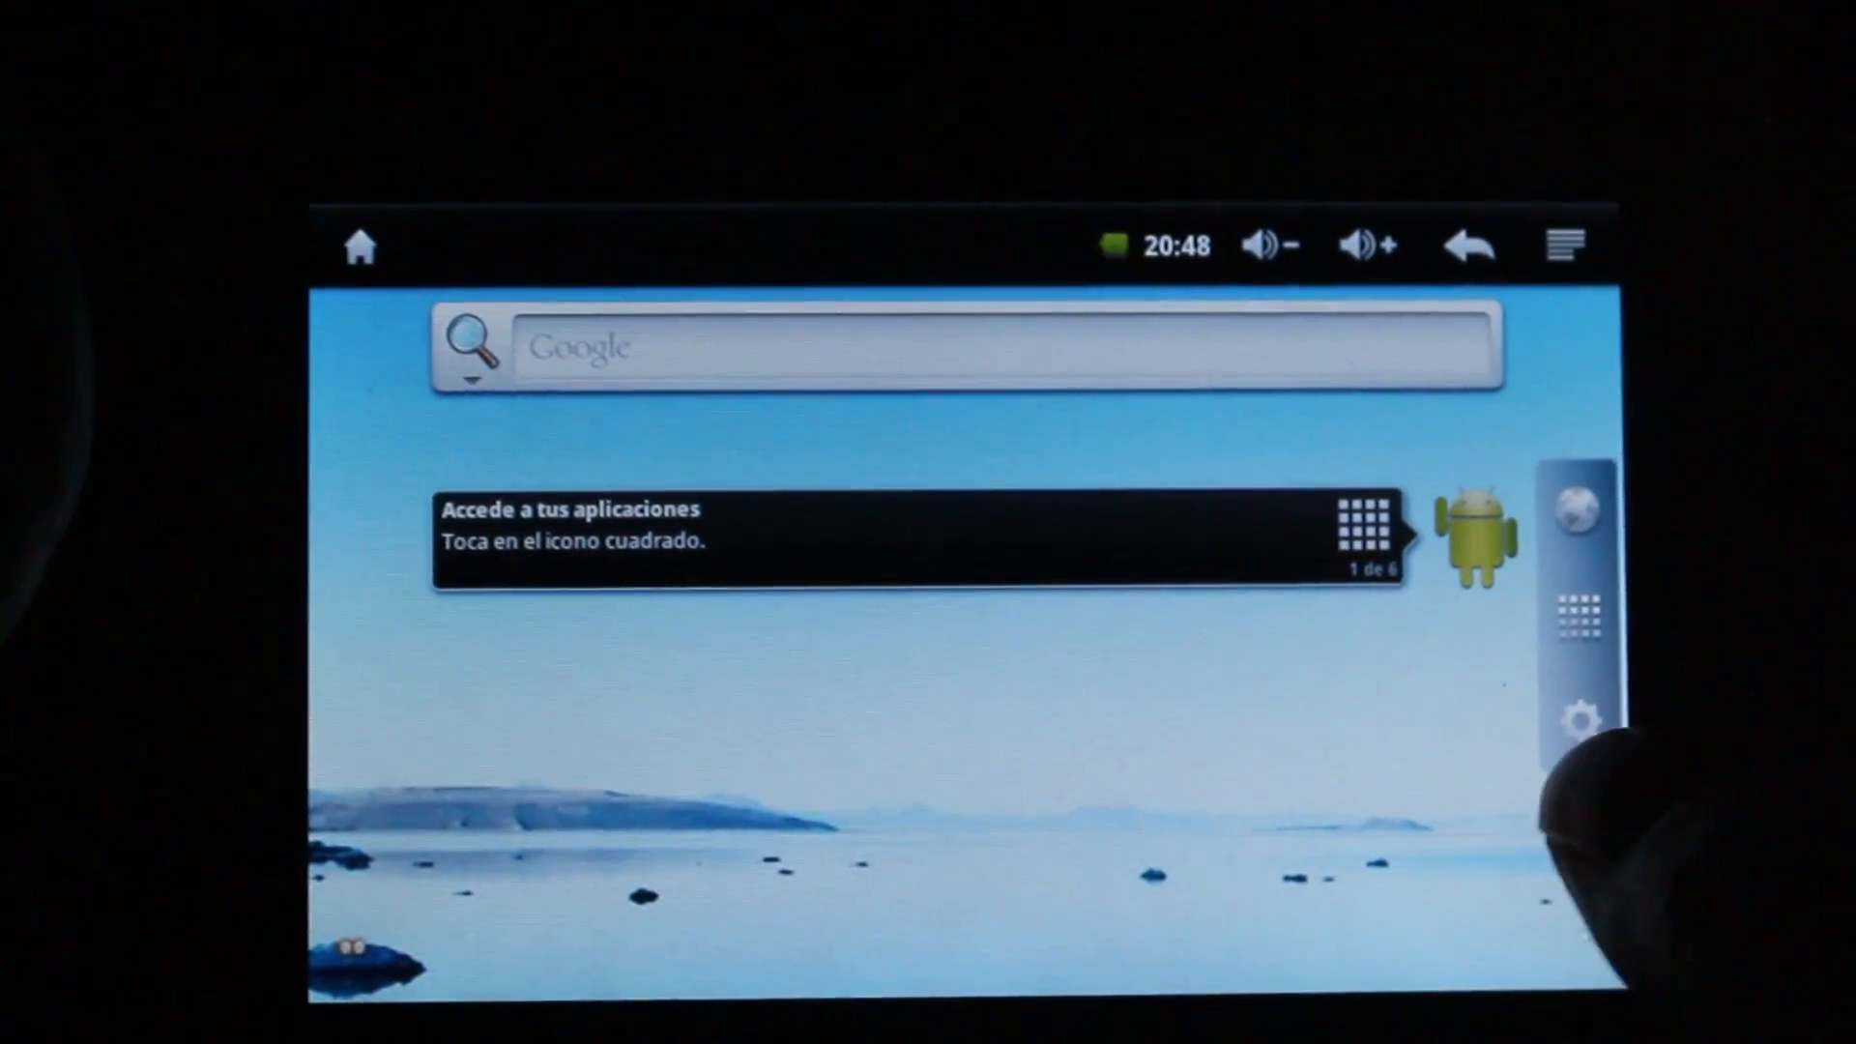
left_click(1579, 719)
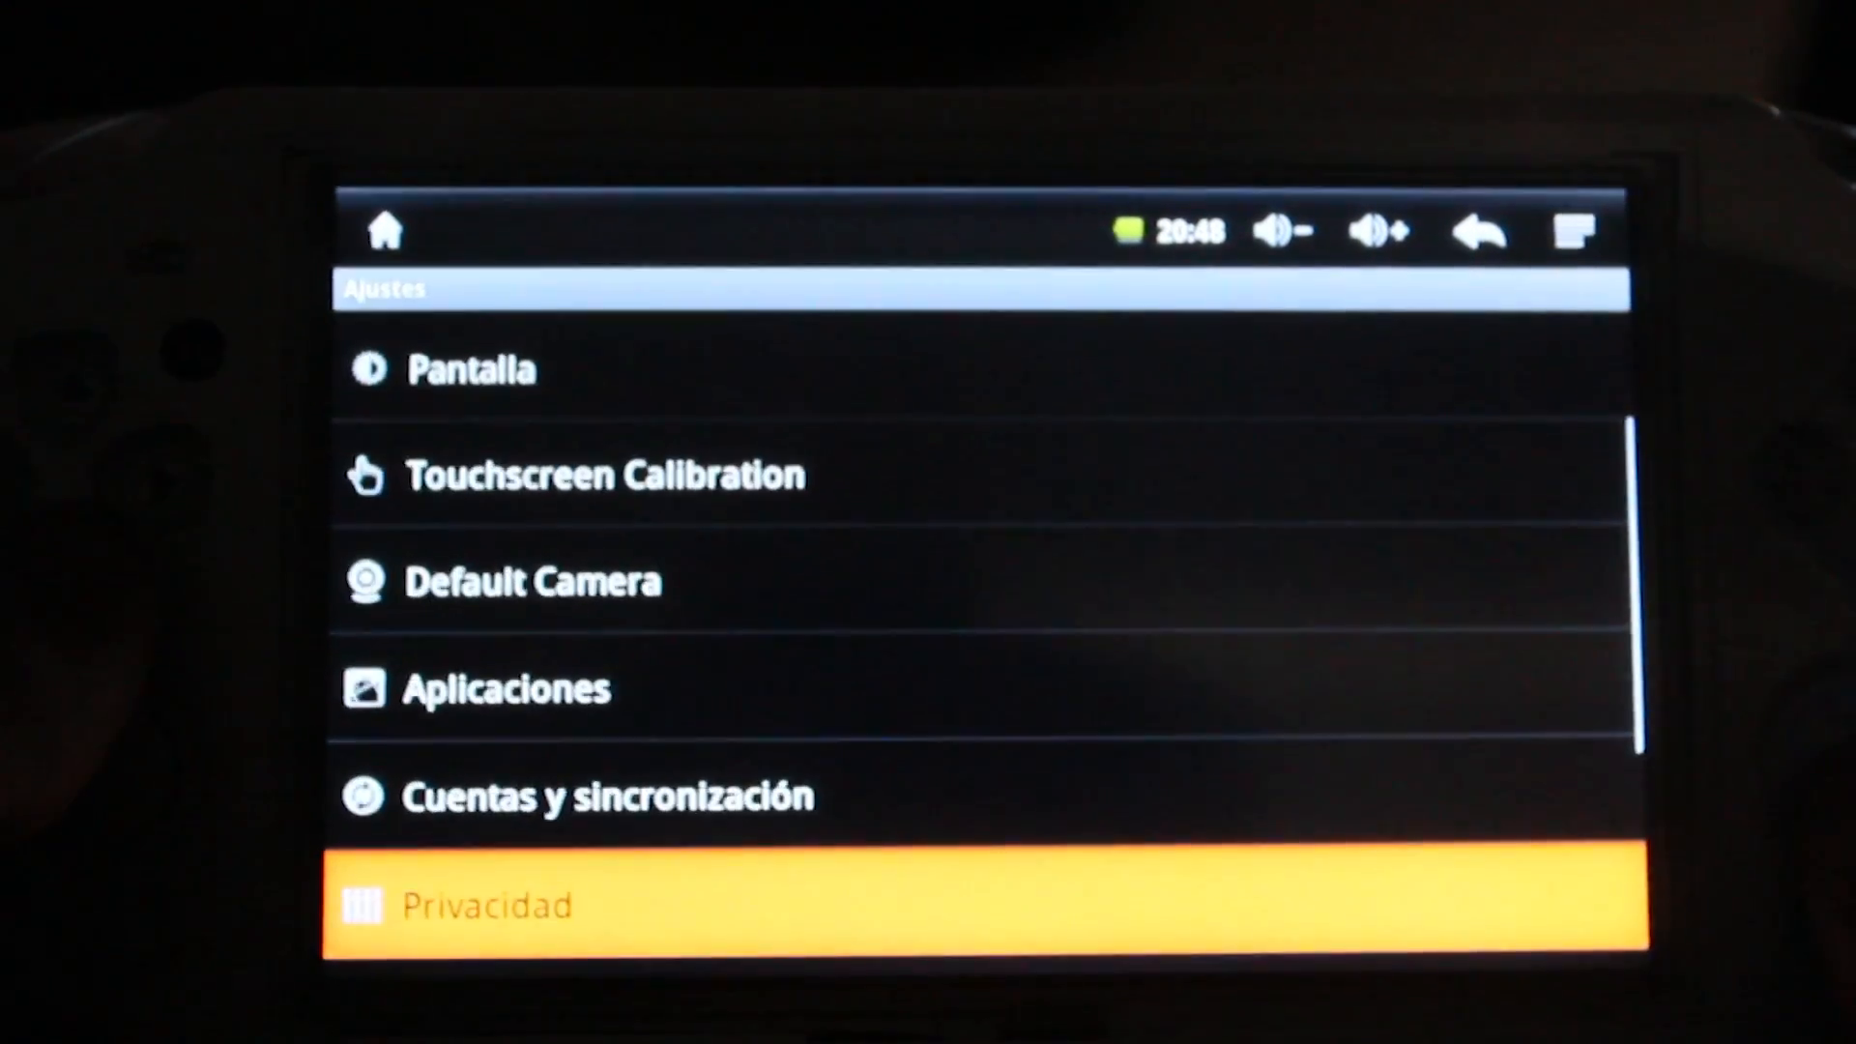
scroll("down", 3)
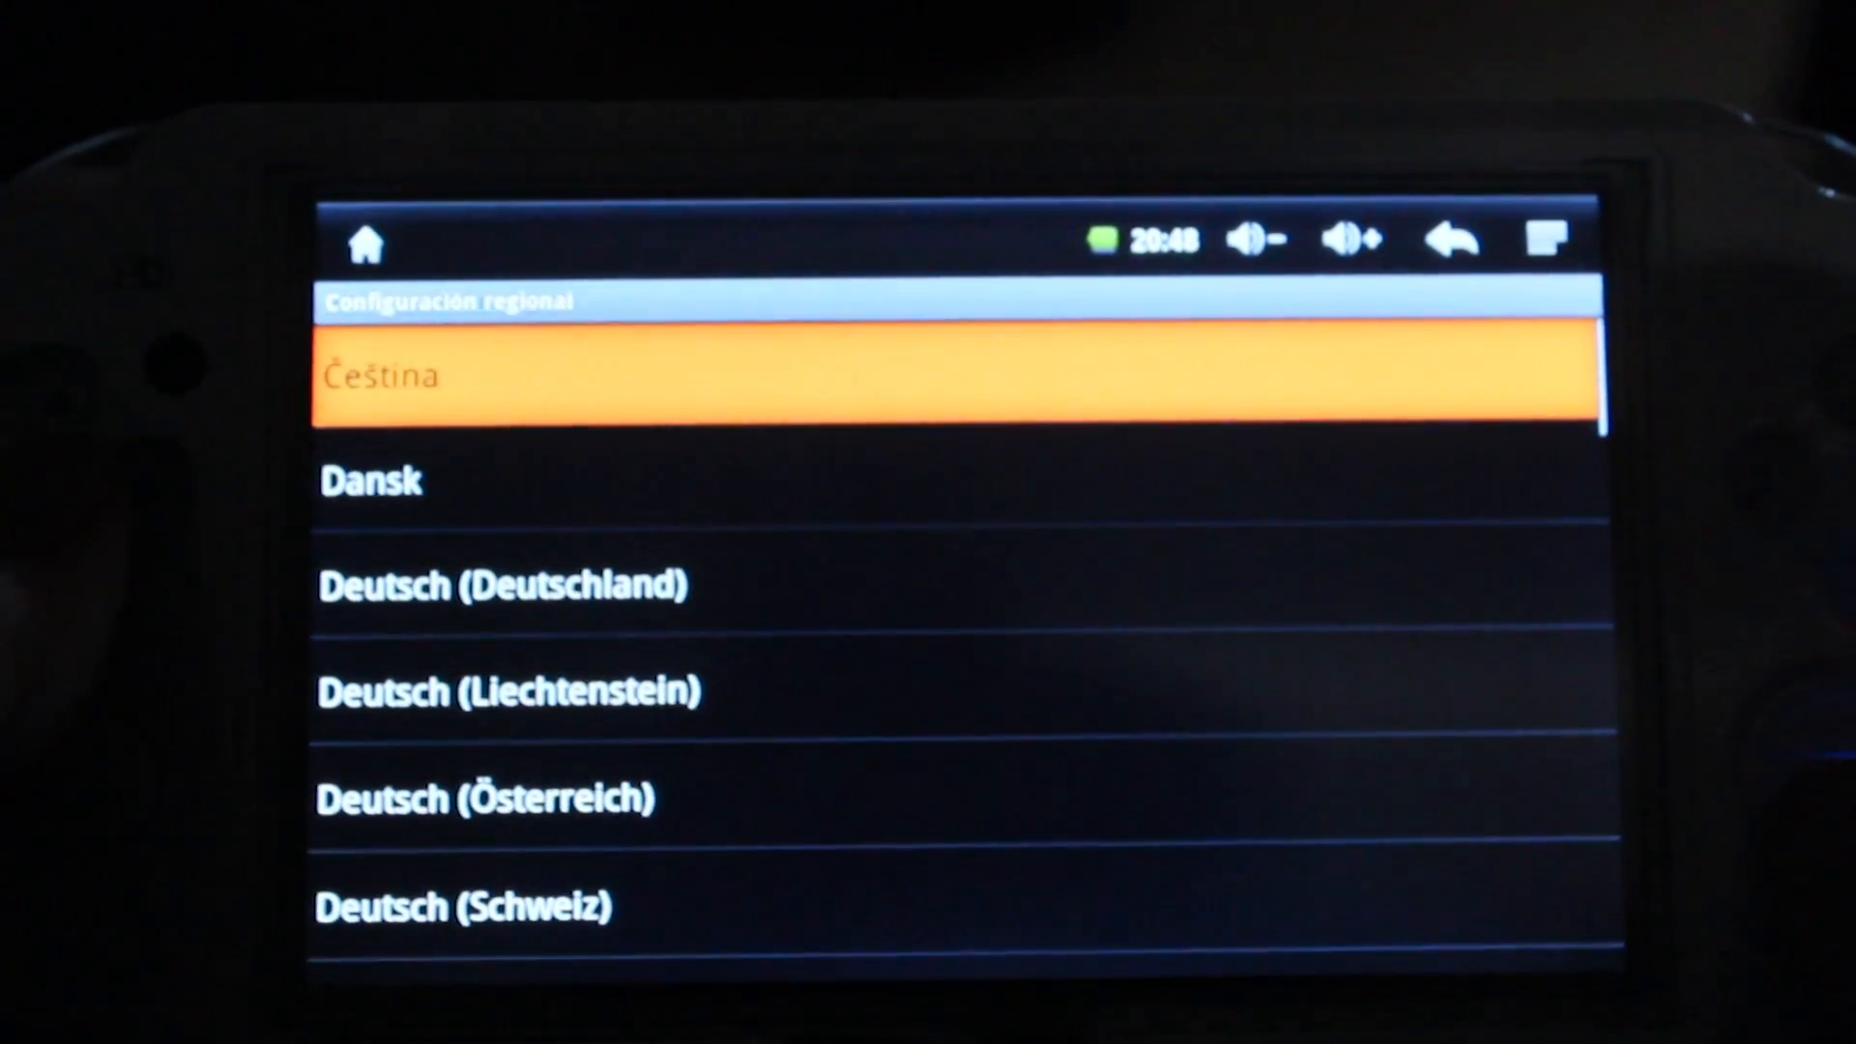
scroll("down", 3)
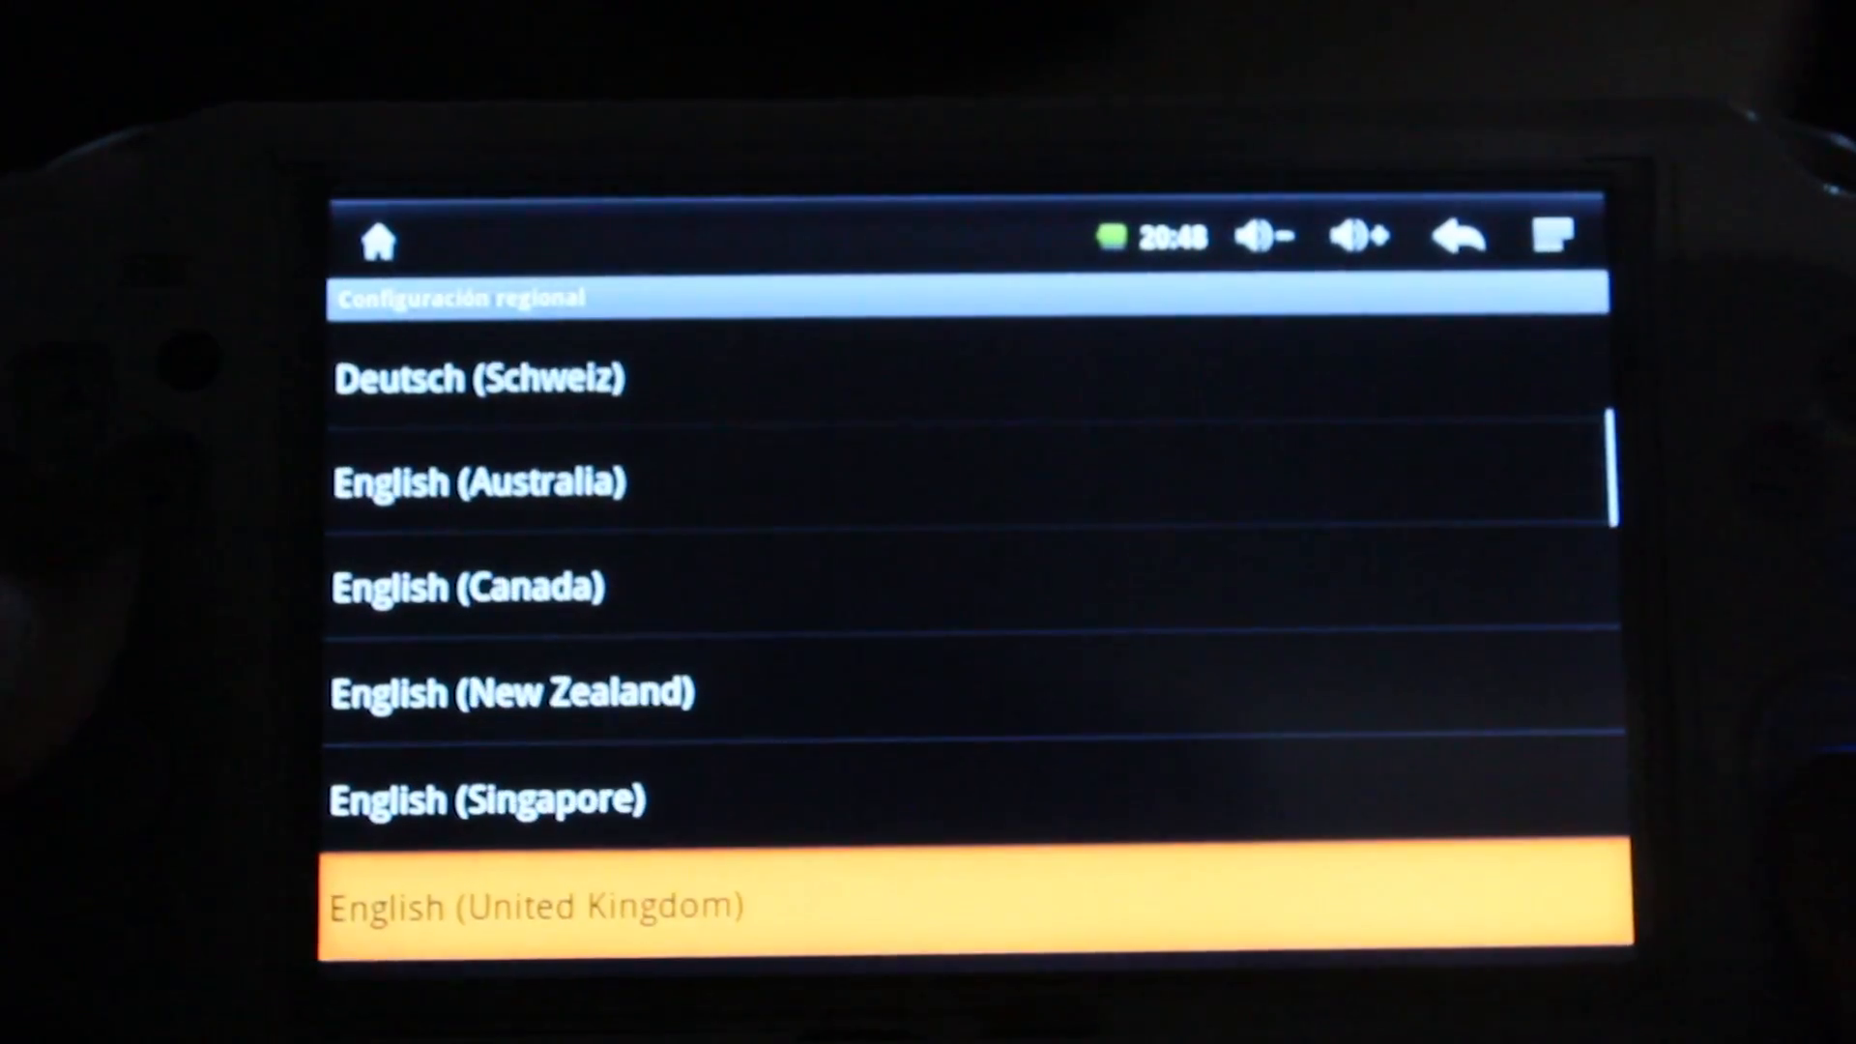
scroll("down", 3)
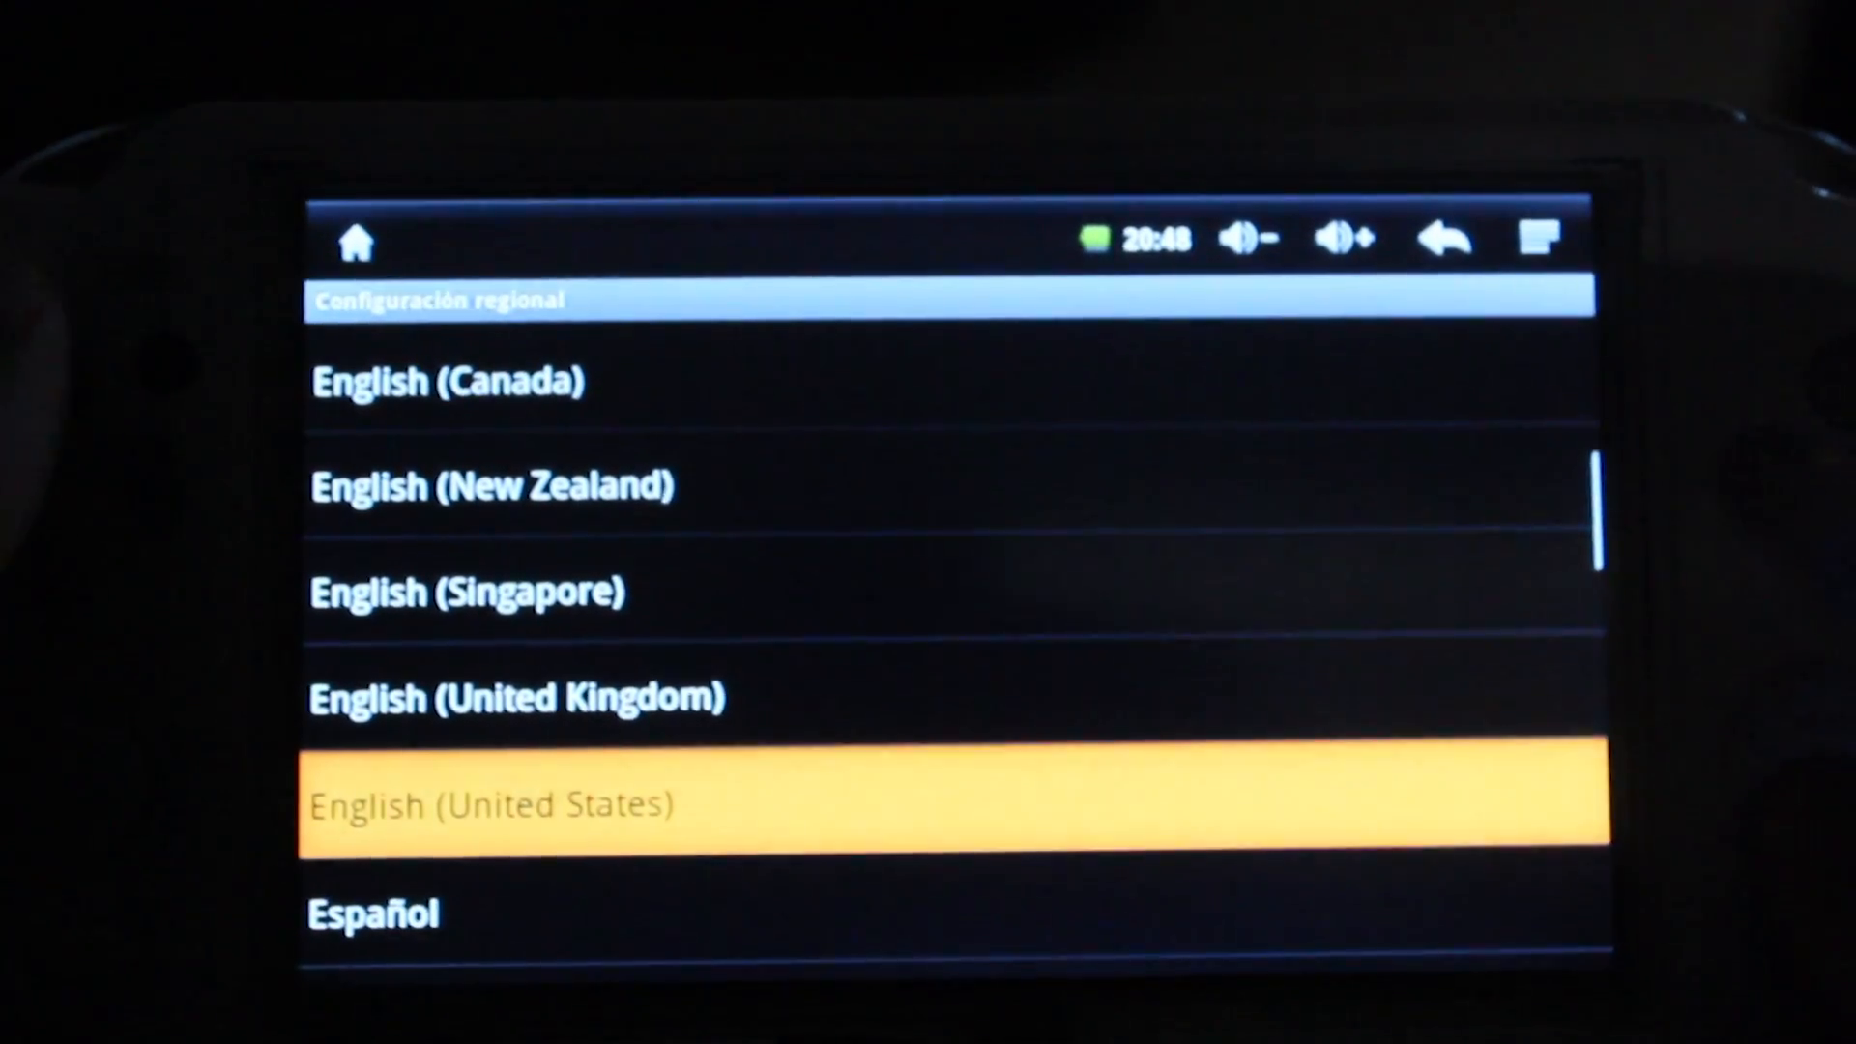
left_click(828, 803)
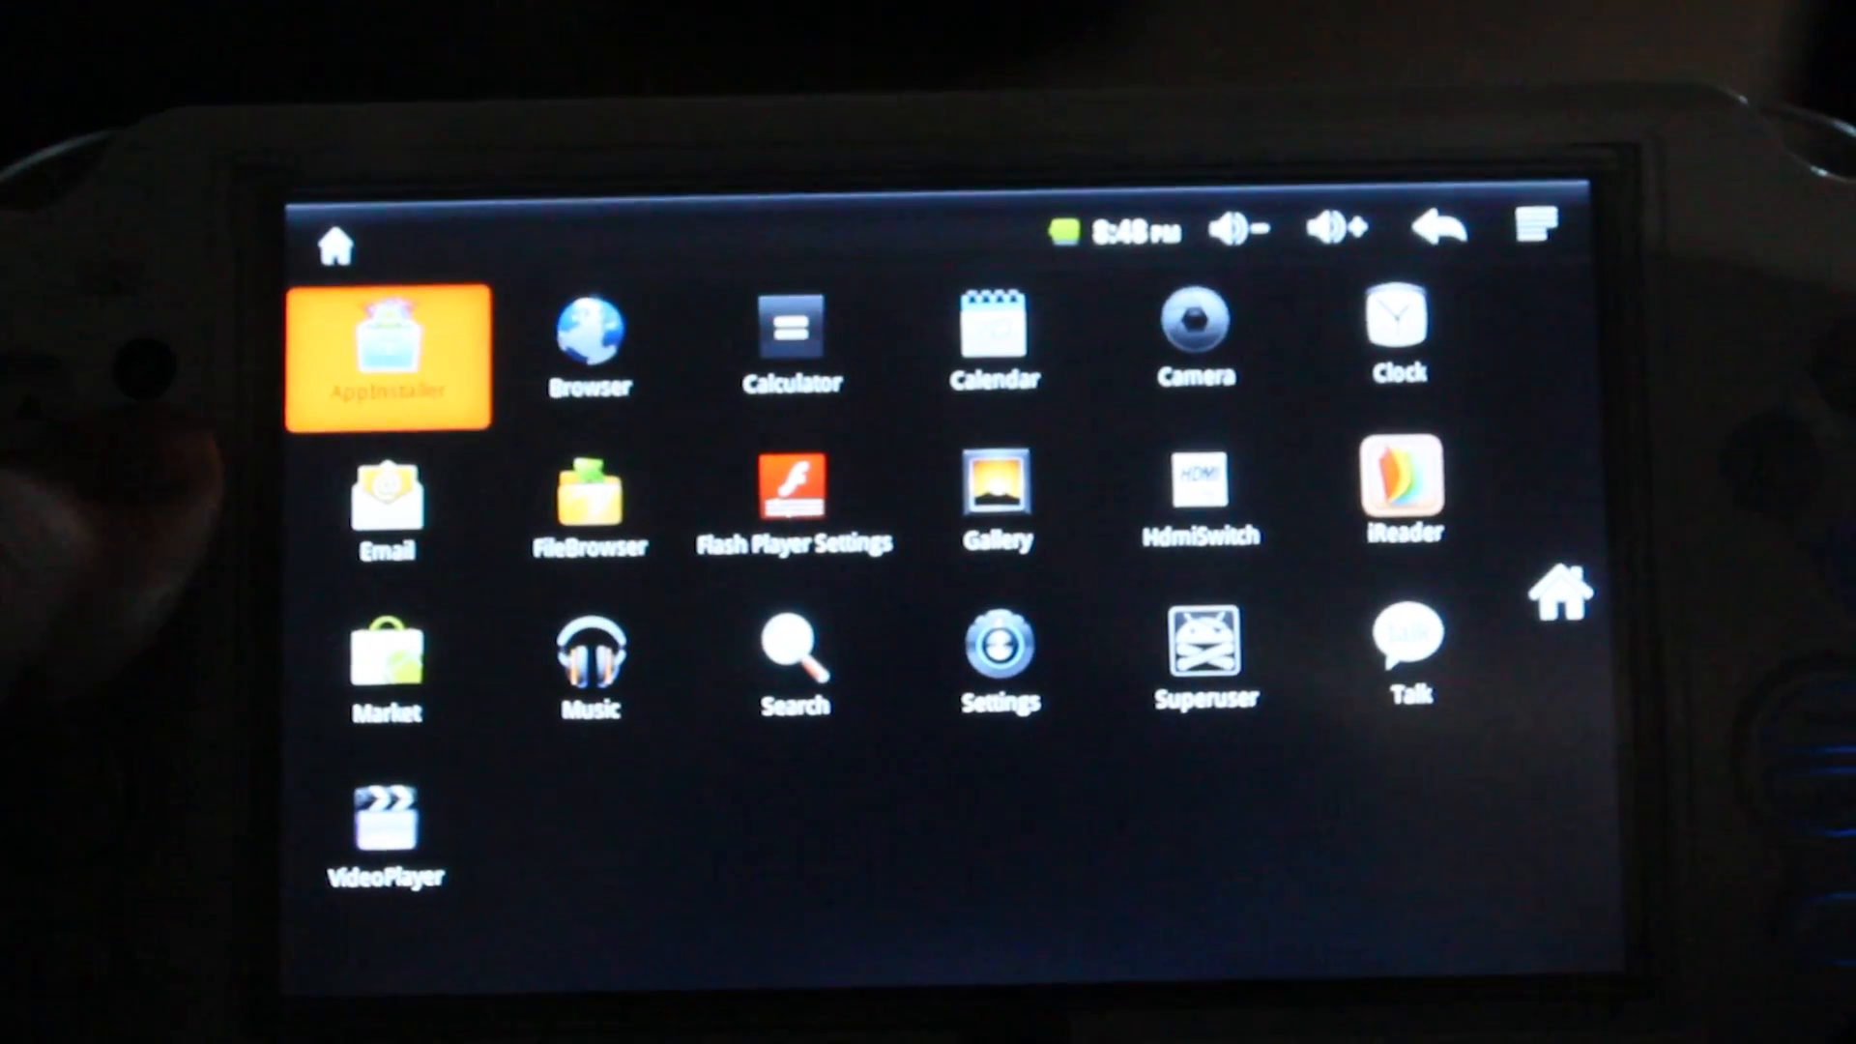
- Return to the home screen and show the app drawer, from AppInstaller to VideoPlayer
left_click(1202, 343)
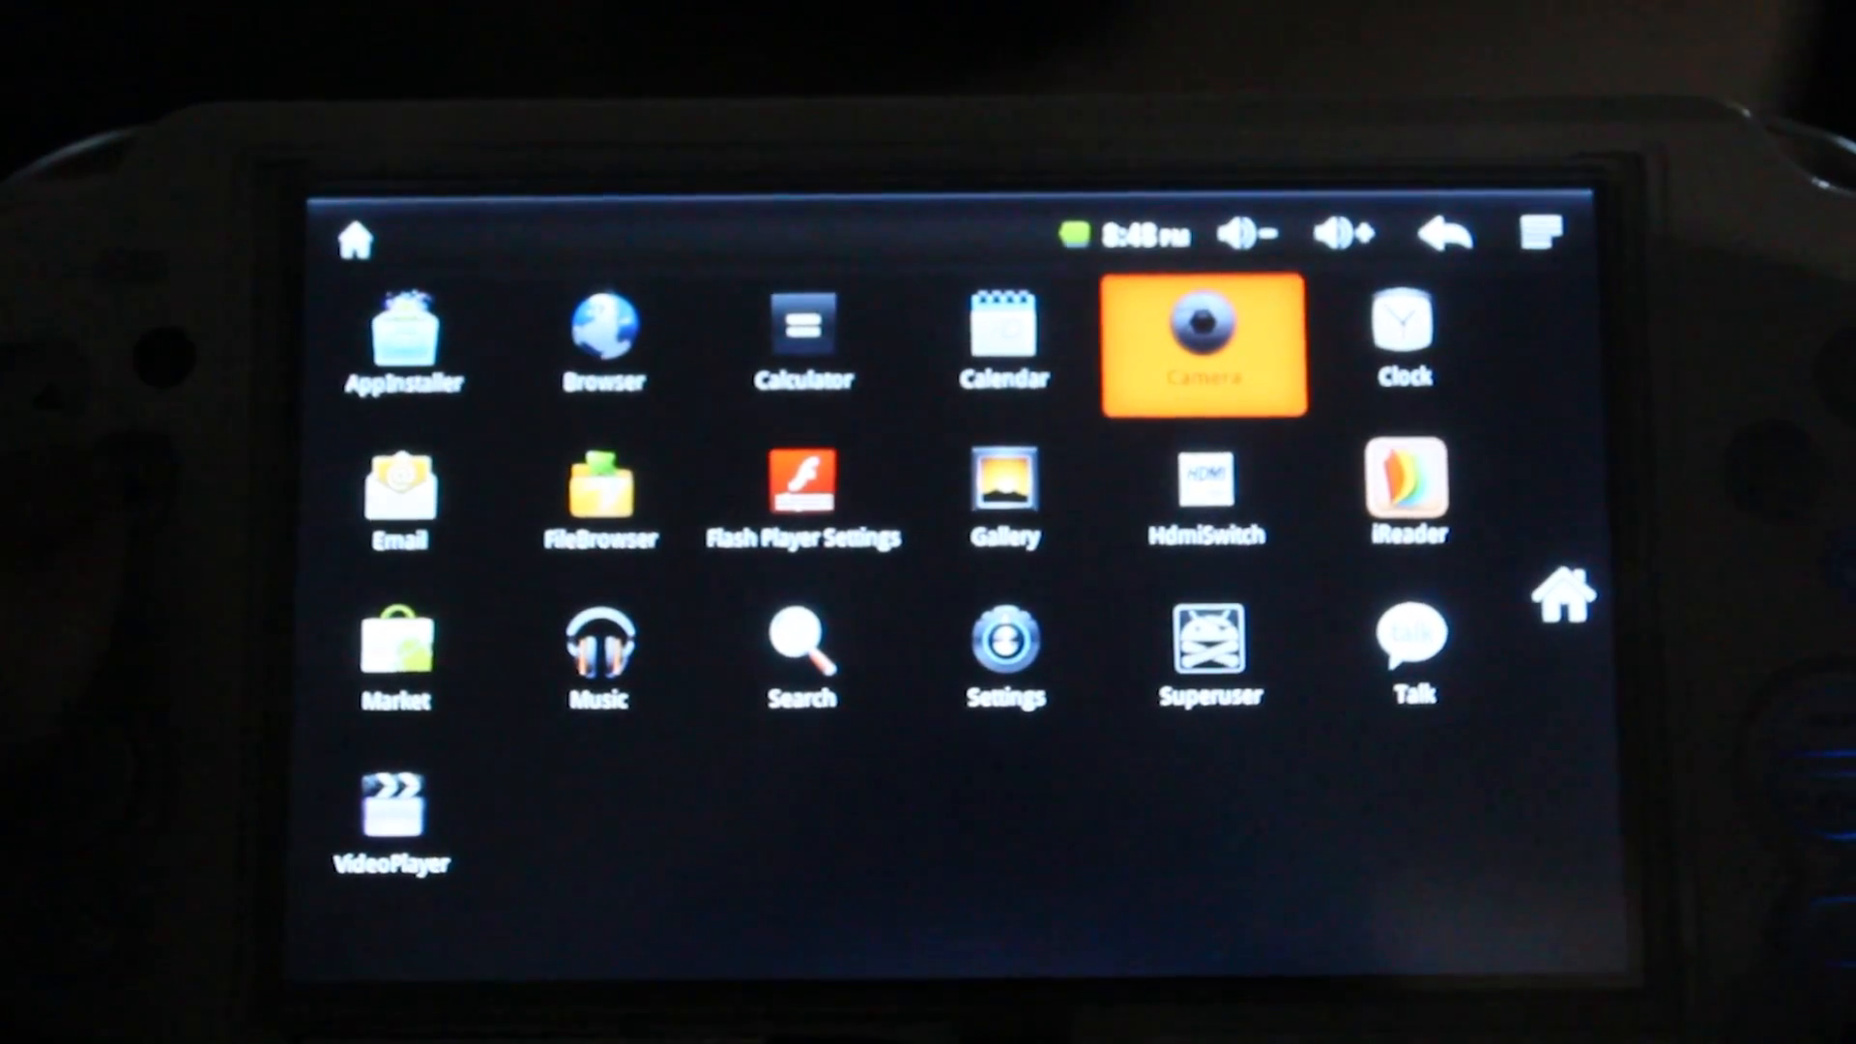
left_click(1217, 659)
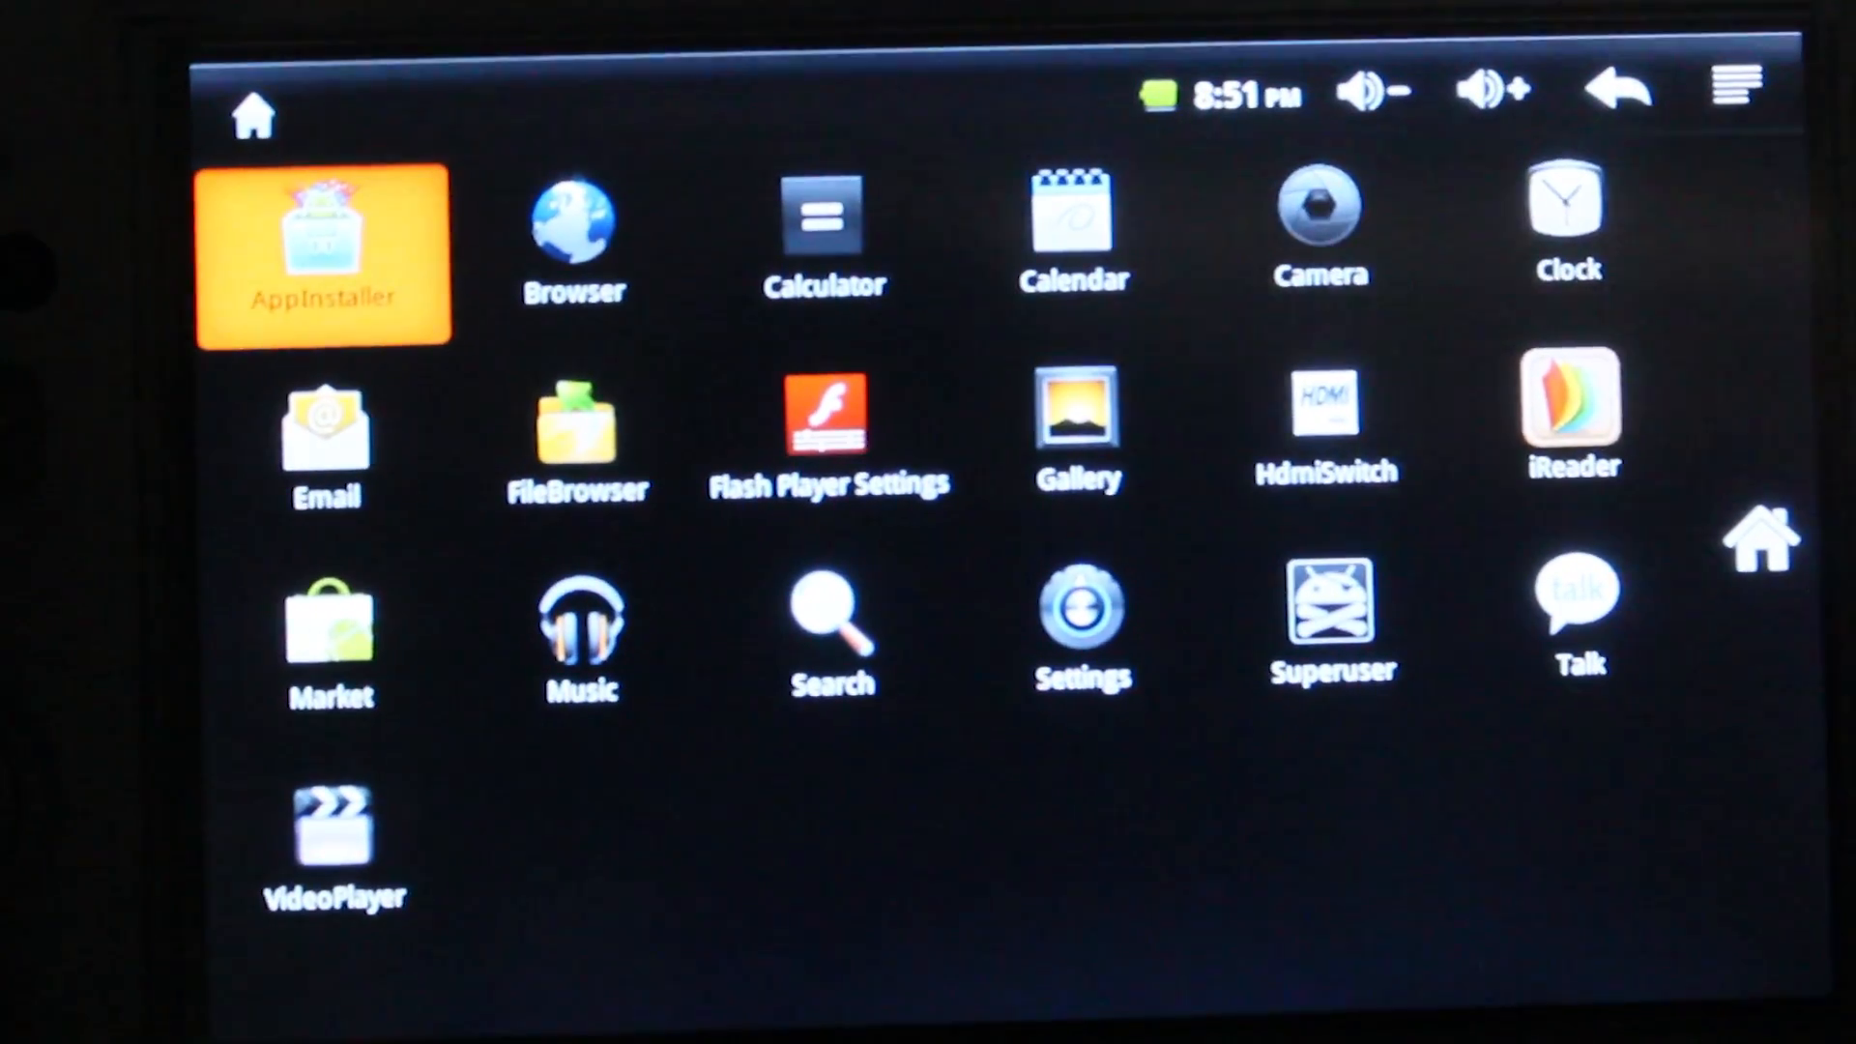
- Install Titanium Backup via AppInstaller, launch it, and allow its Superuser request
left_click(322, 248)
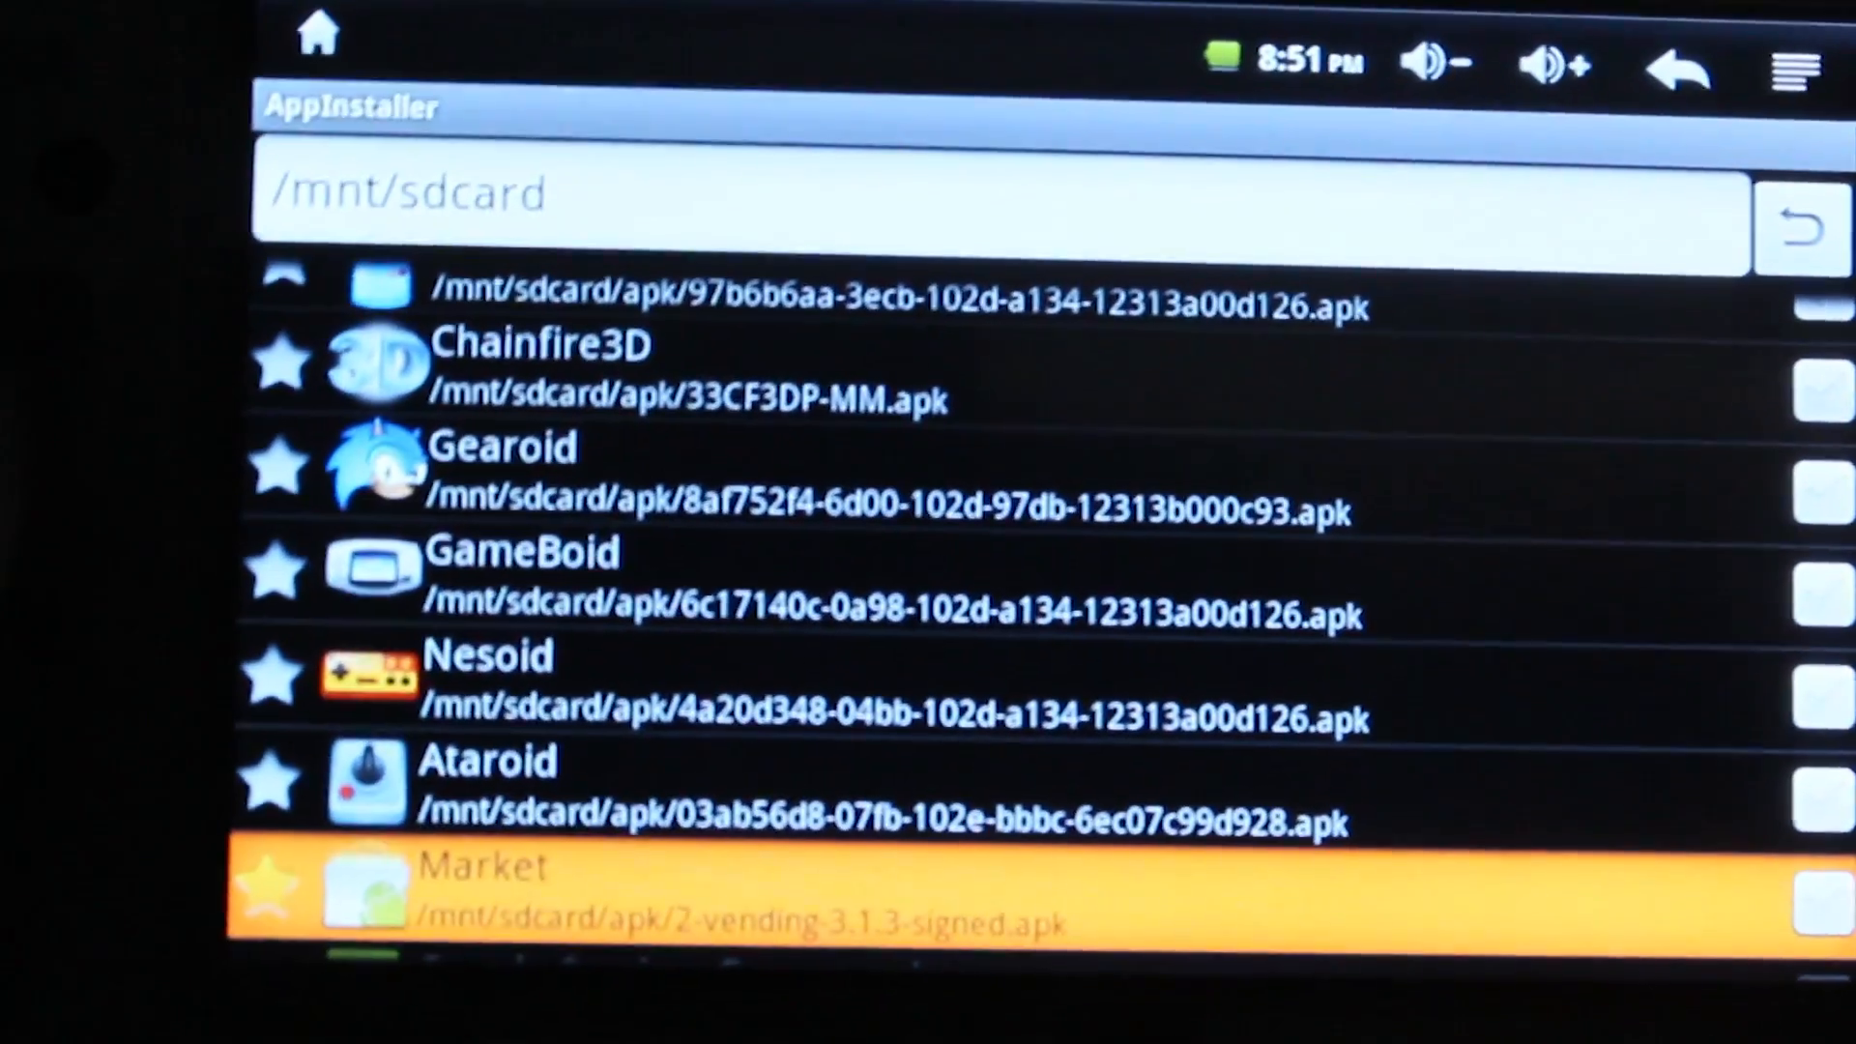
scroll("down", 3)
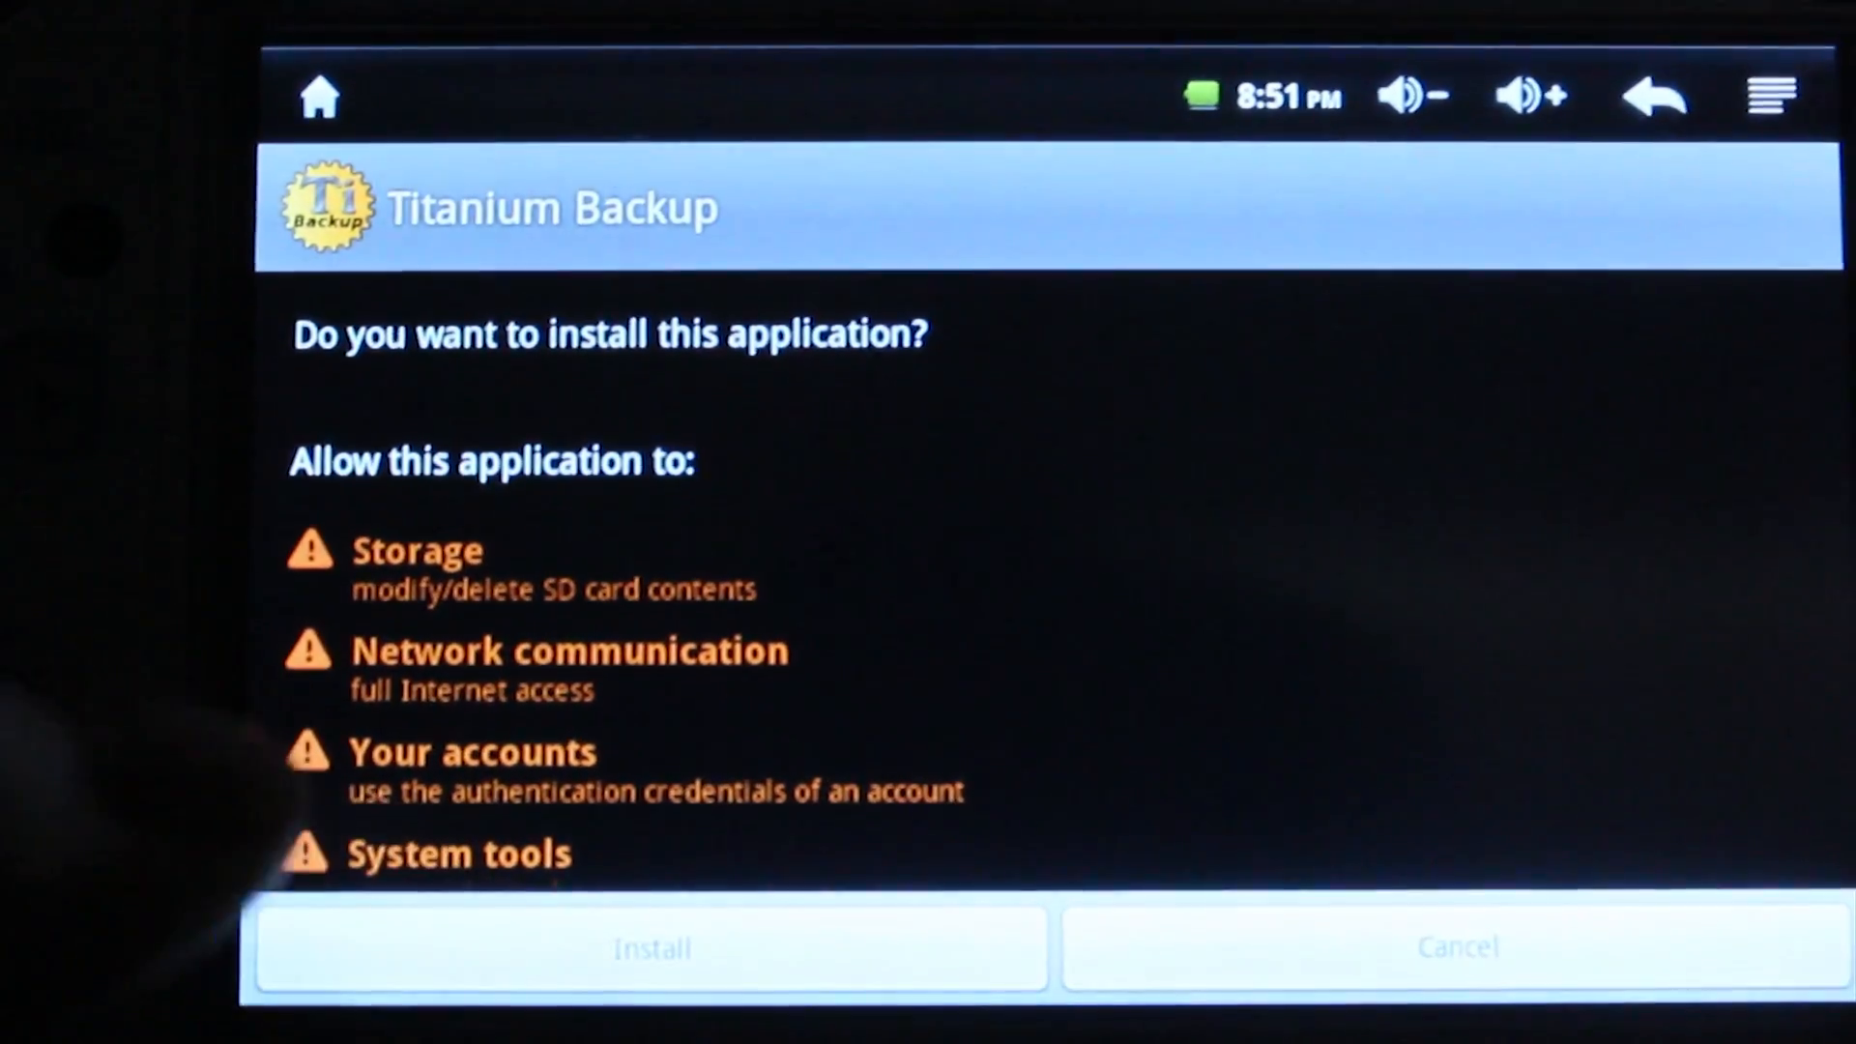
left_click(650, 947)
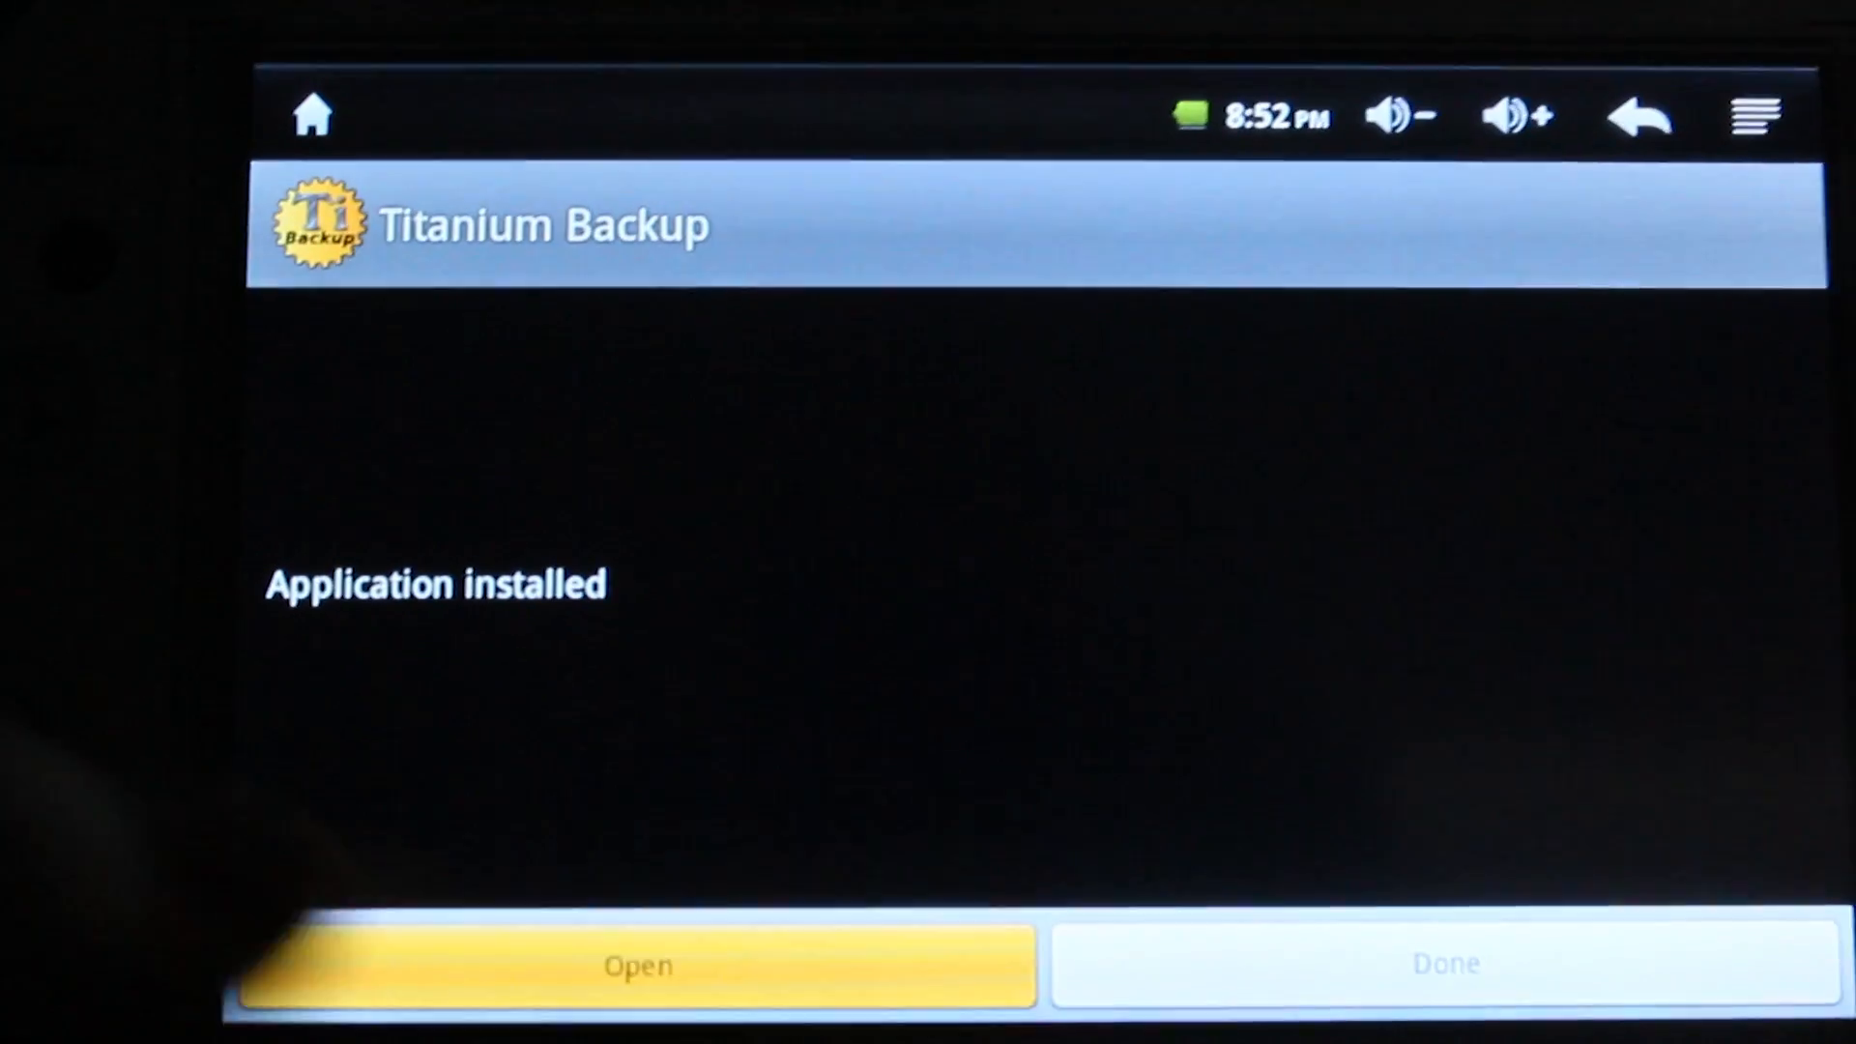
left_click(637, 963)
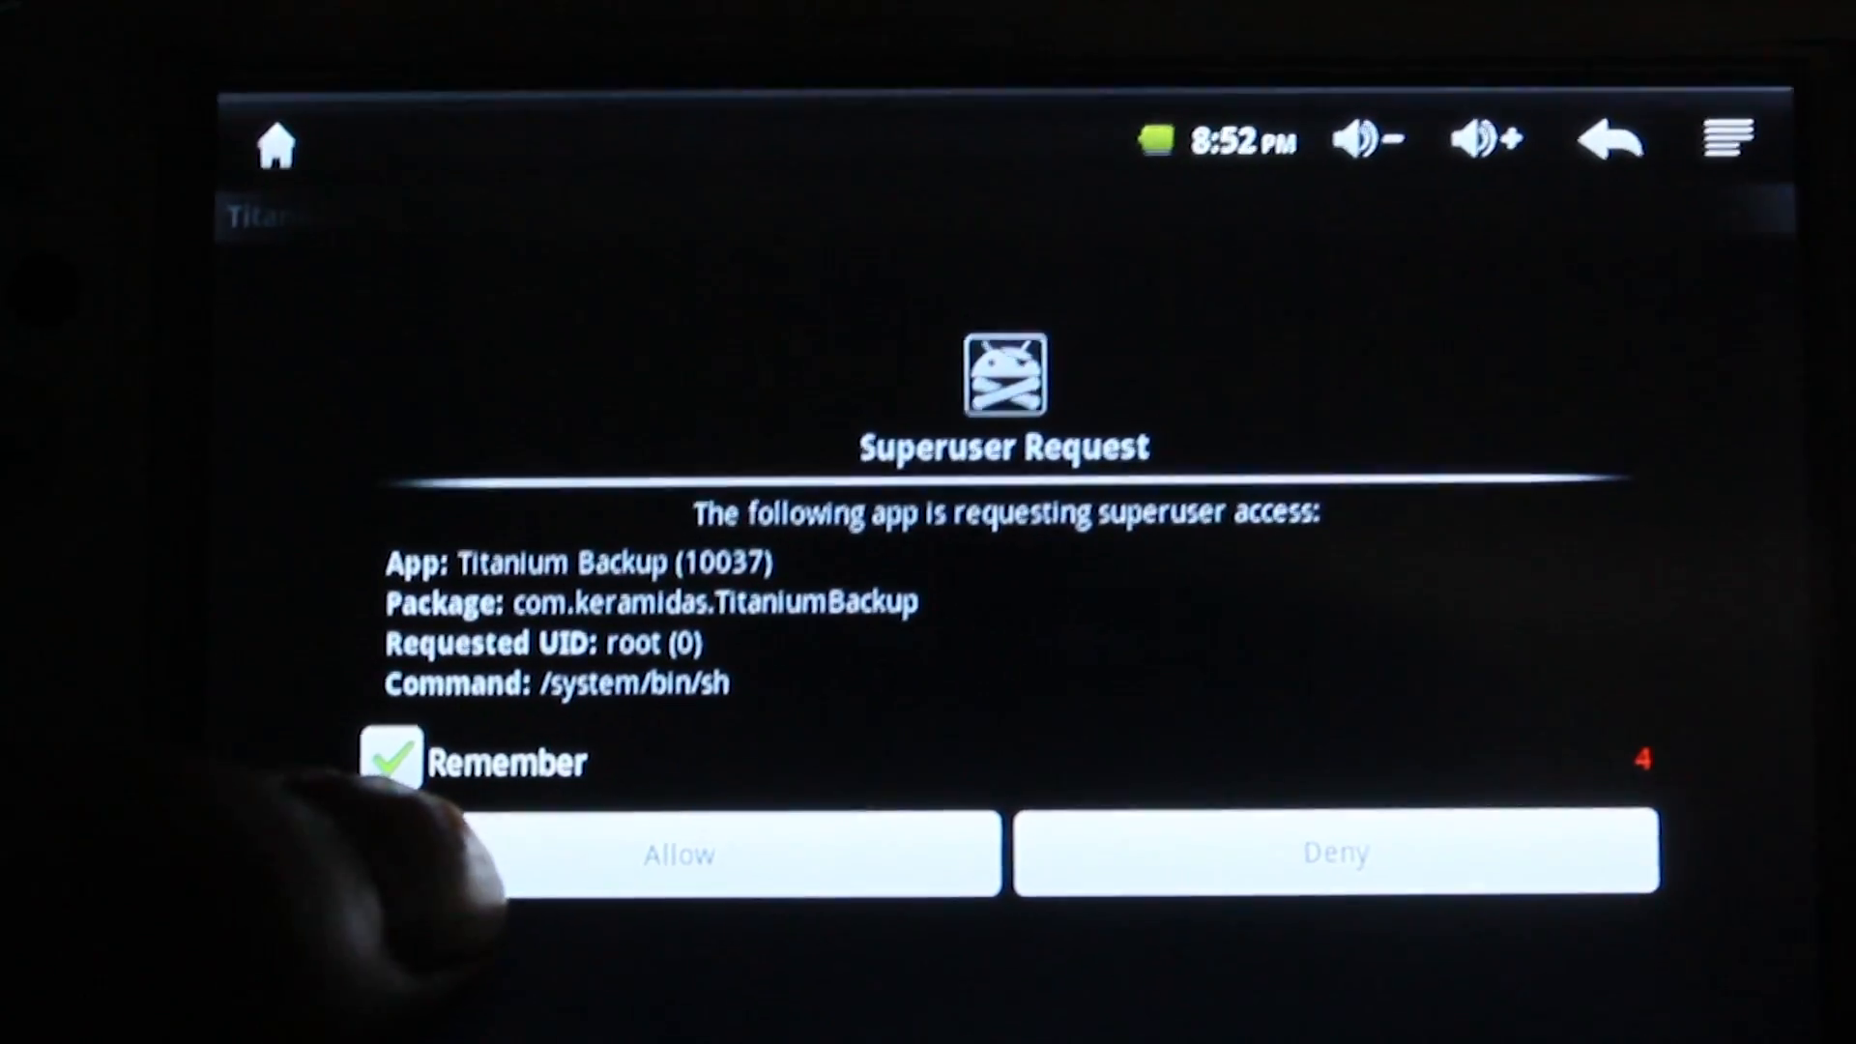
left_click(678, 853)
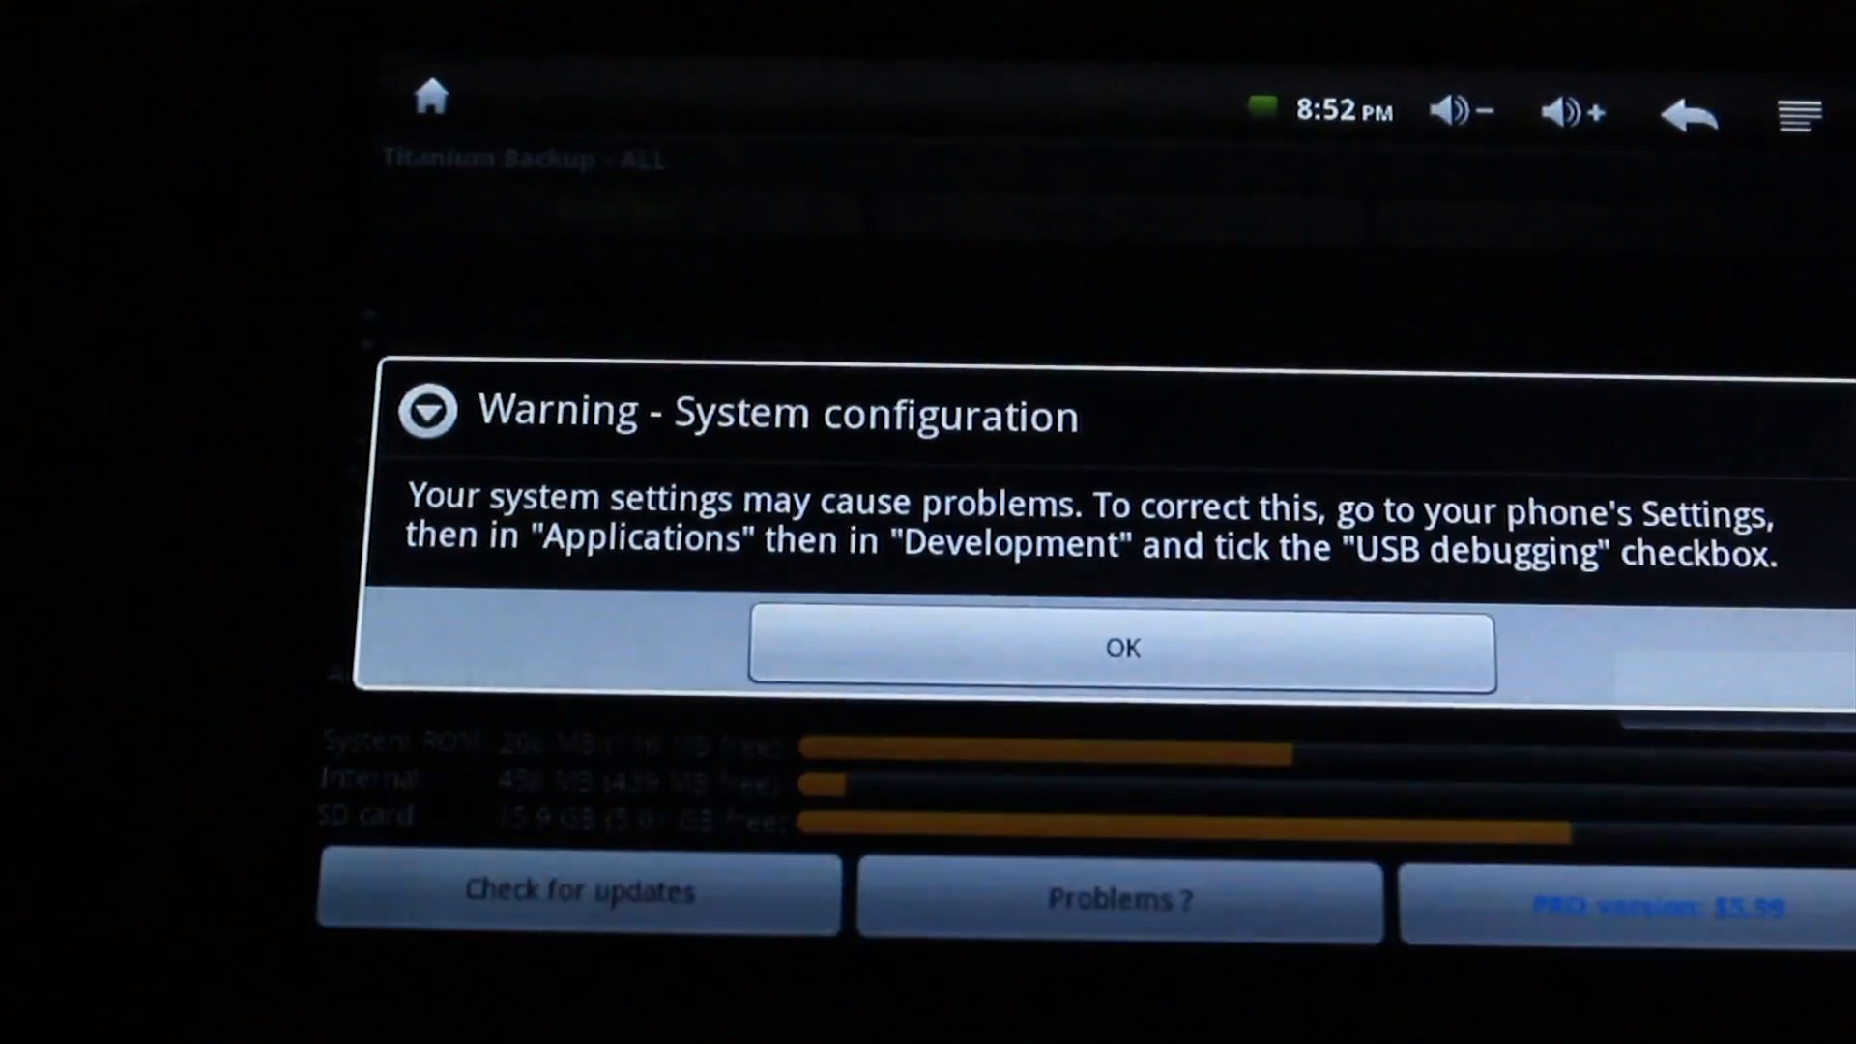
- Dismiss Titanium Backup's warning and news, then confirm un-installing Market 1.82 without backup
left_click(1119, 649)
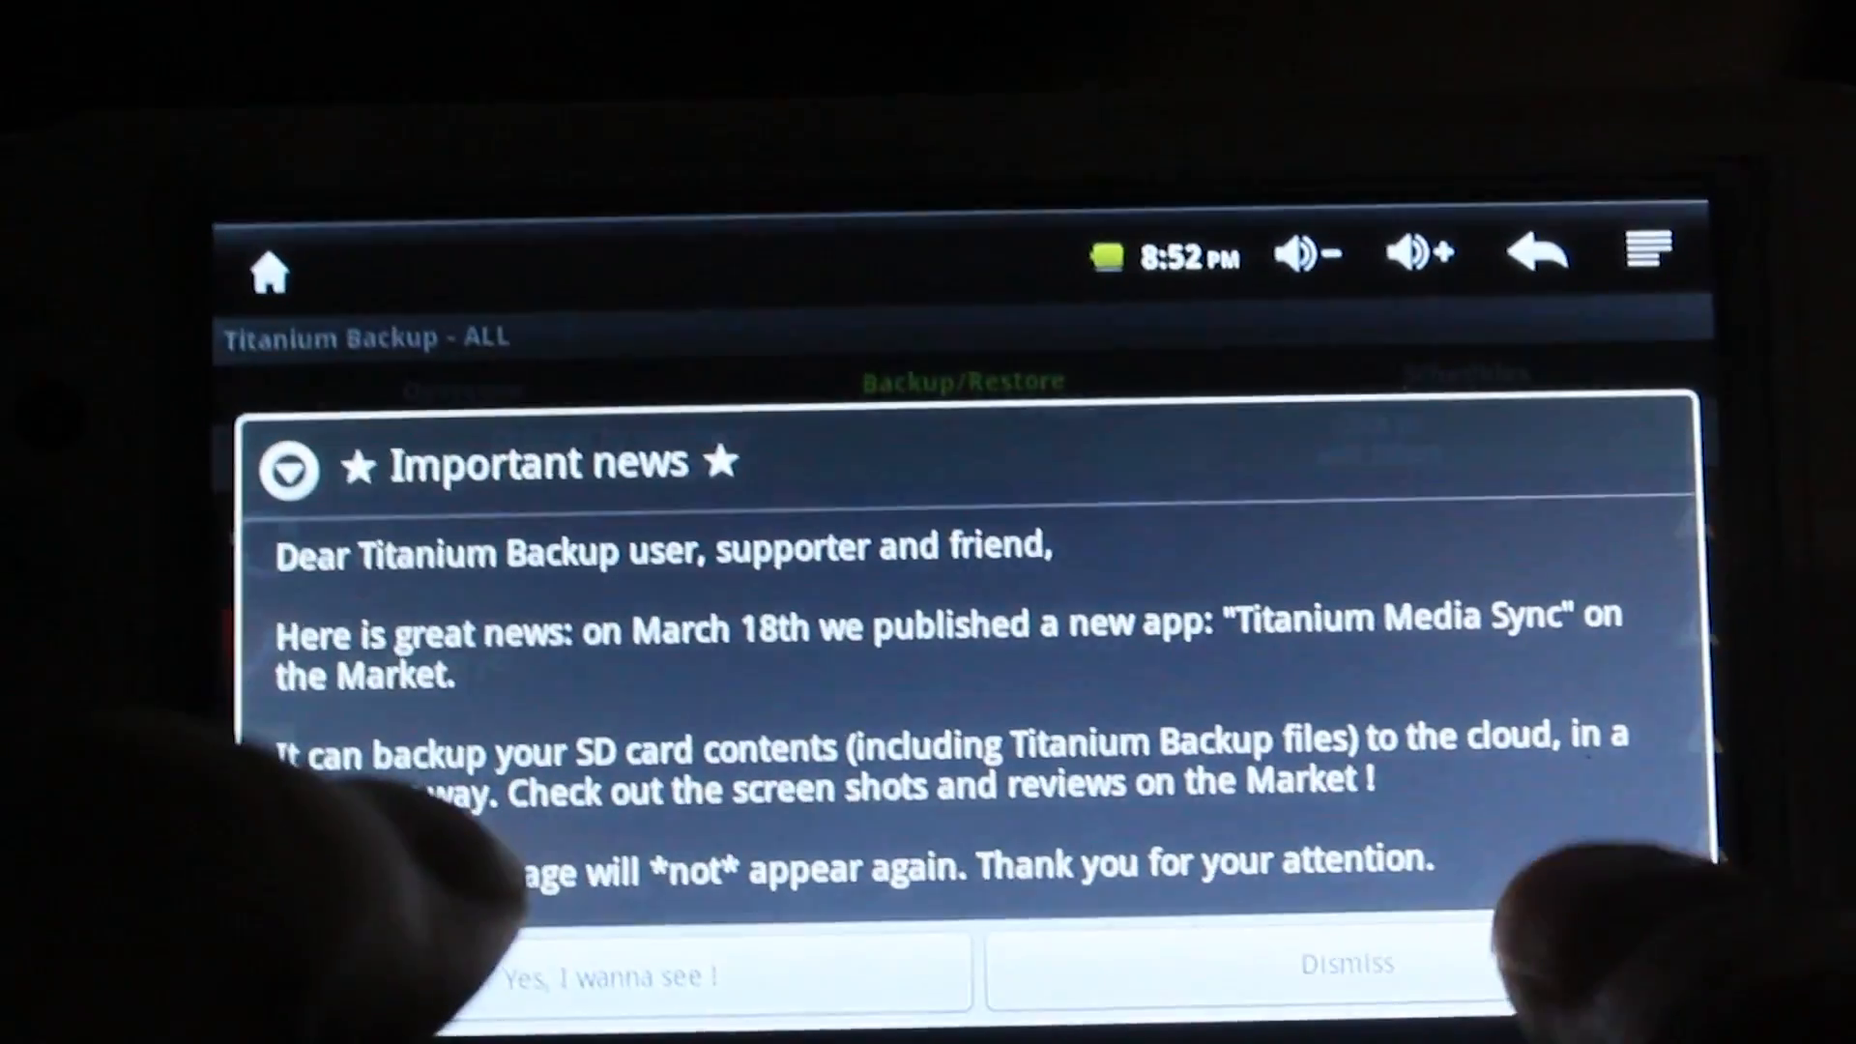
left_click(1345, 963)
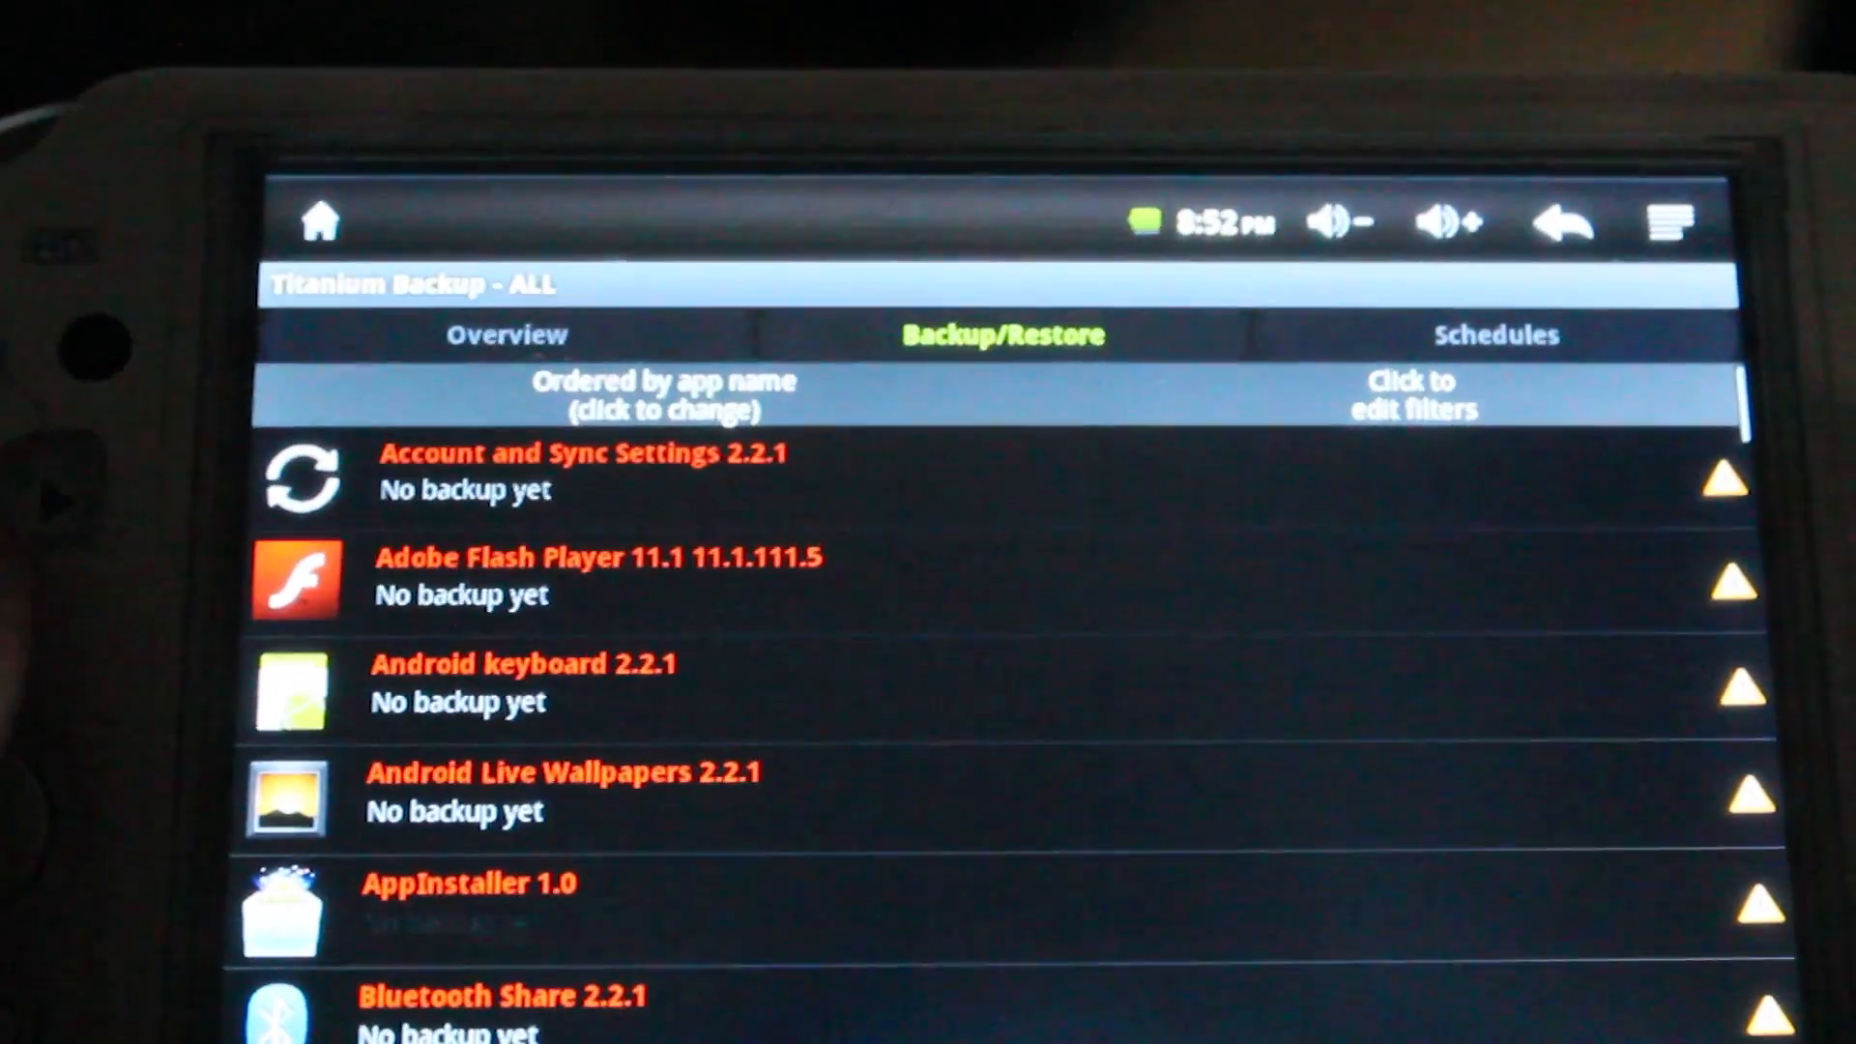
scroll("down", 3)
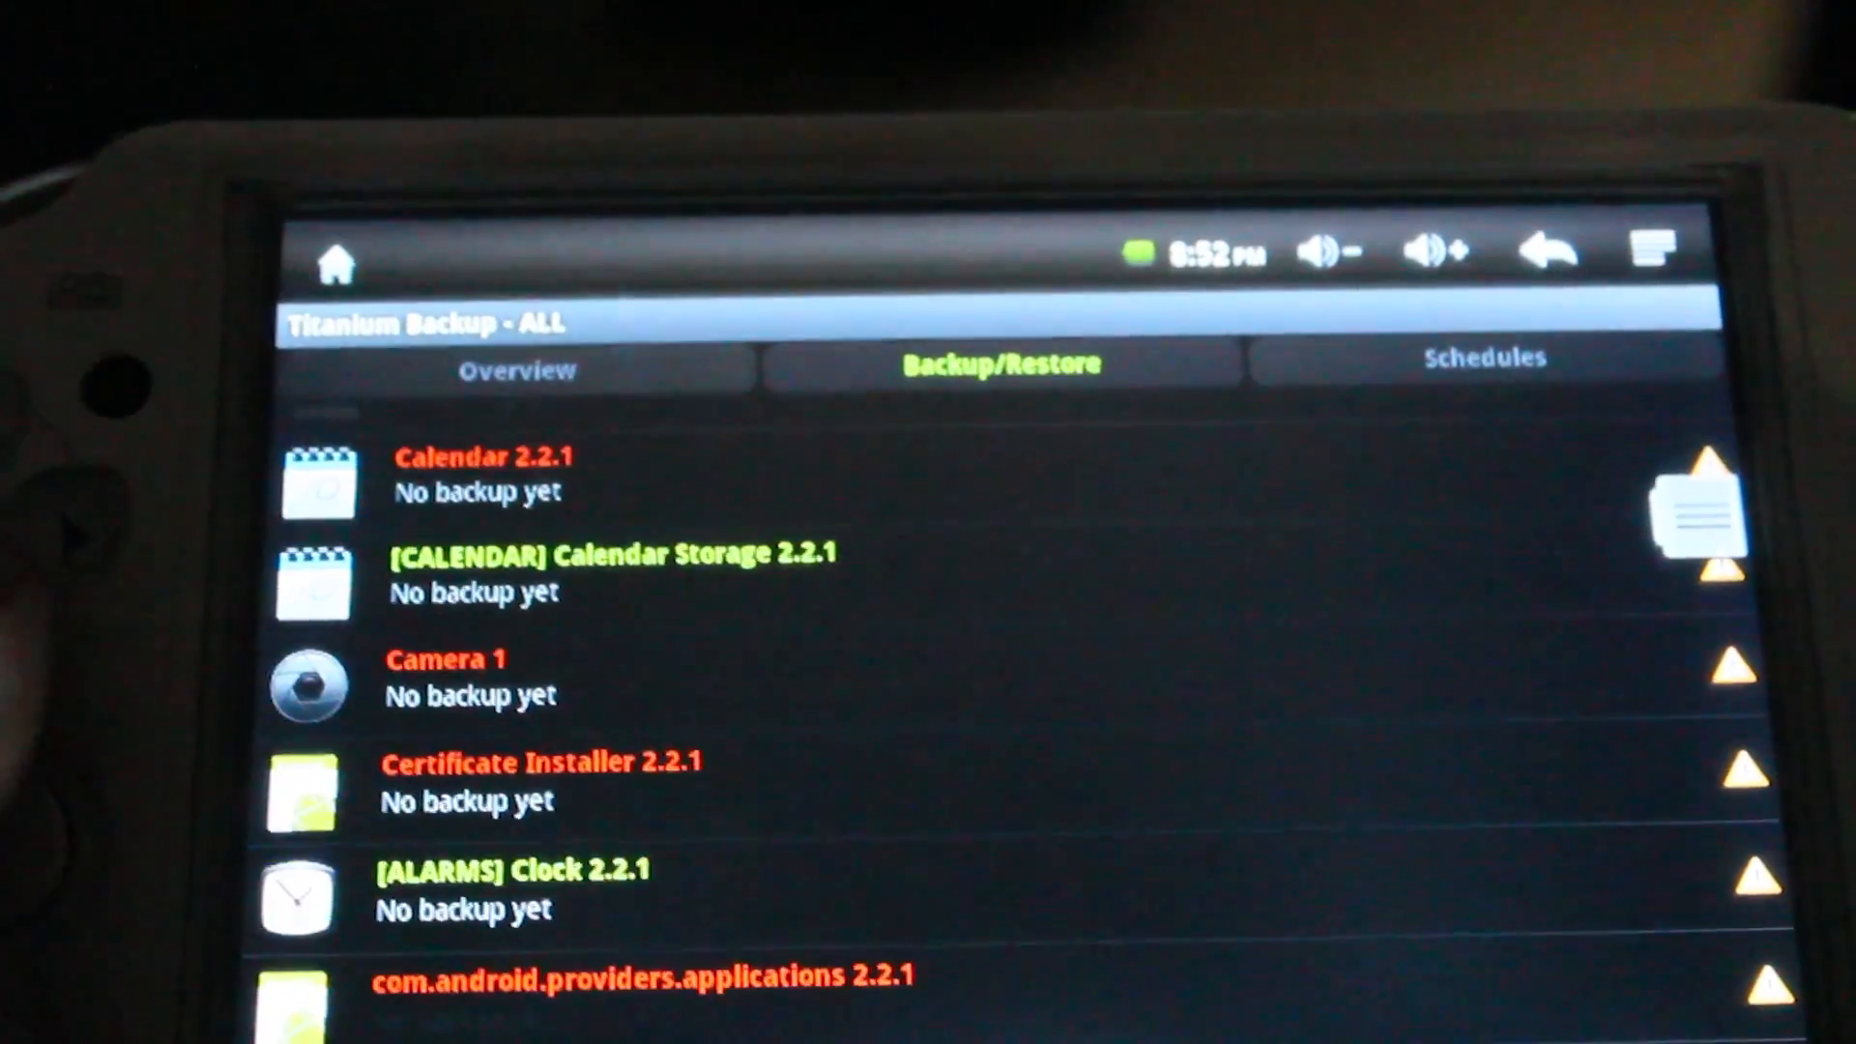
scroll("down", 3)
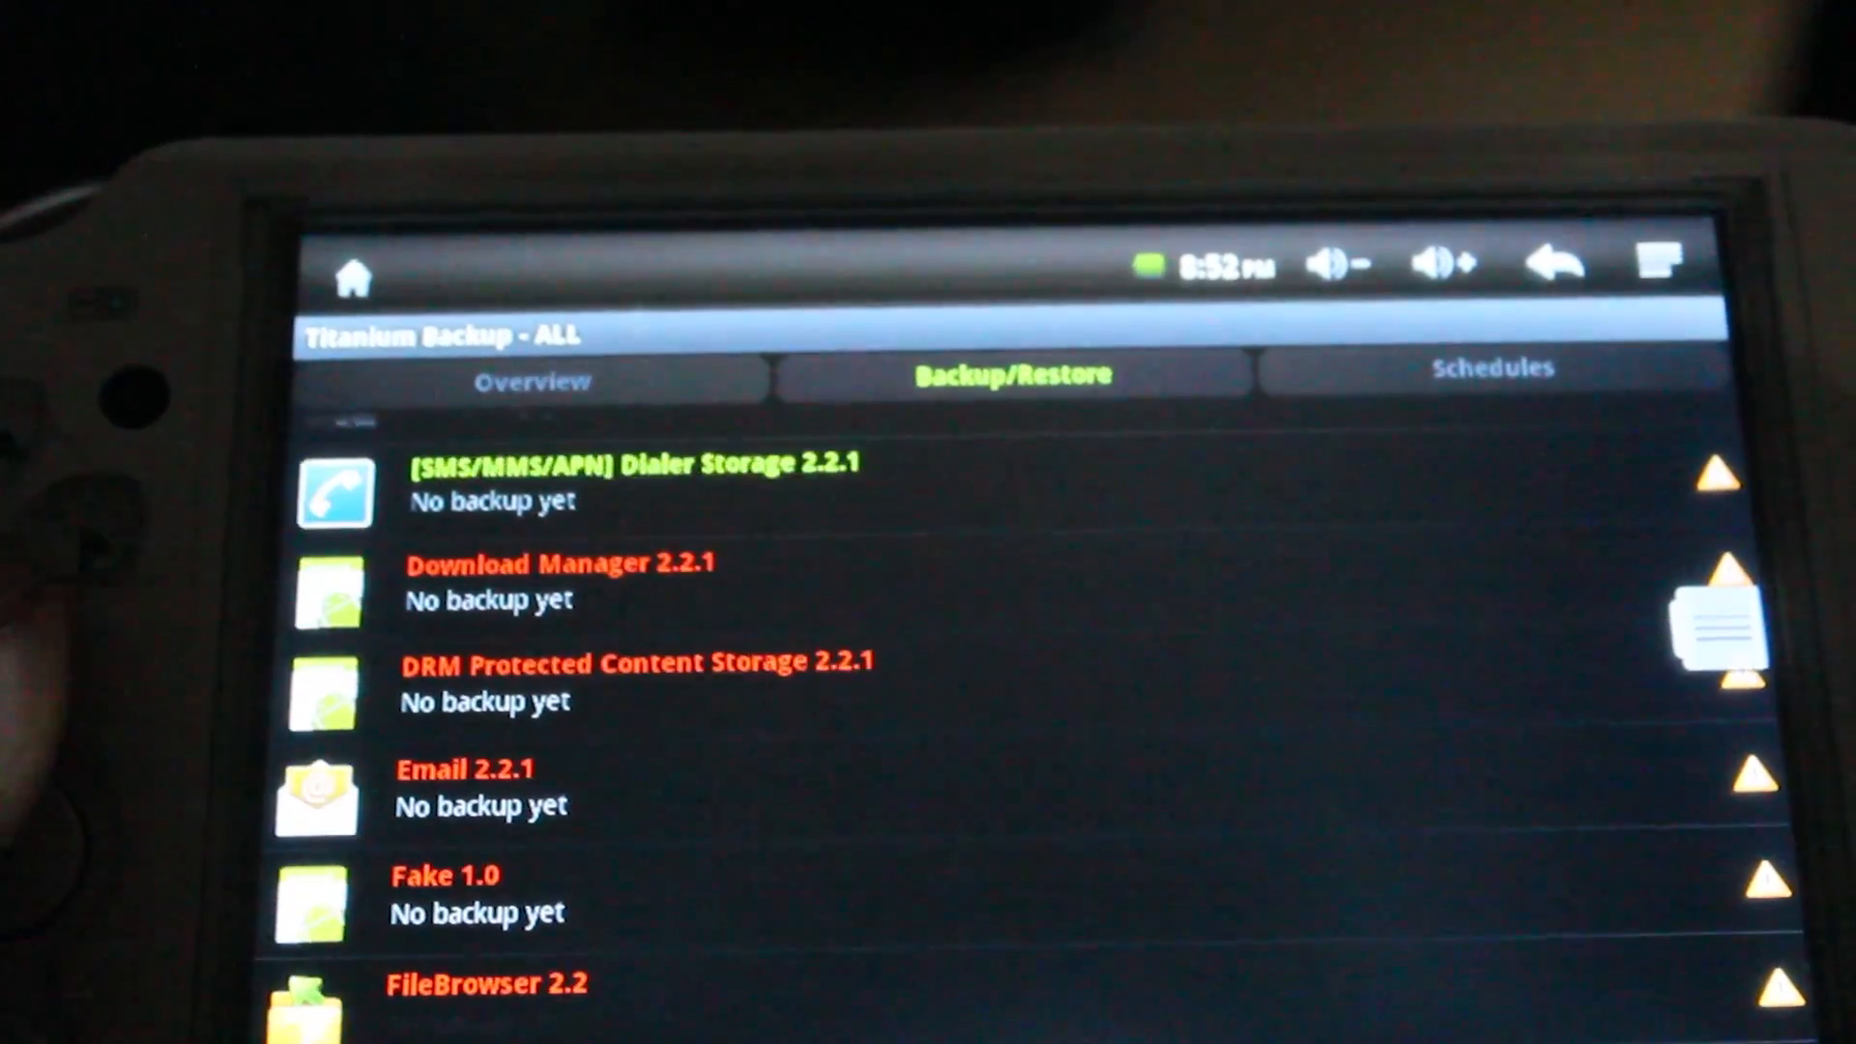
scroll("down", 3)
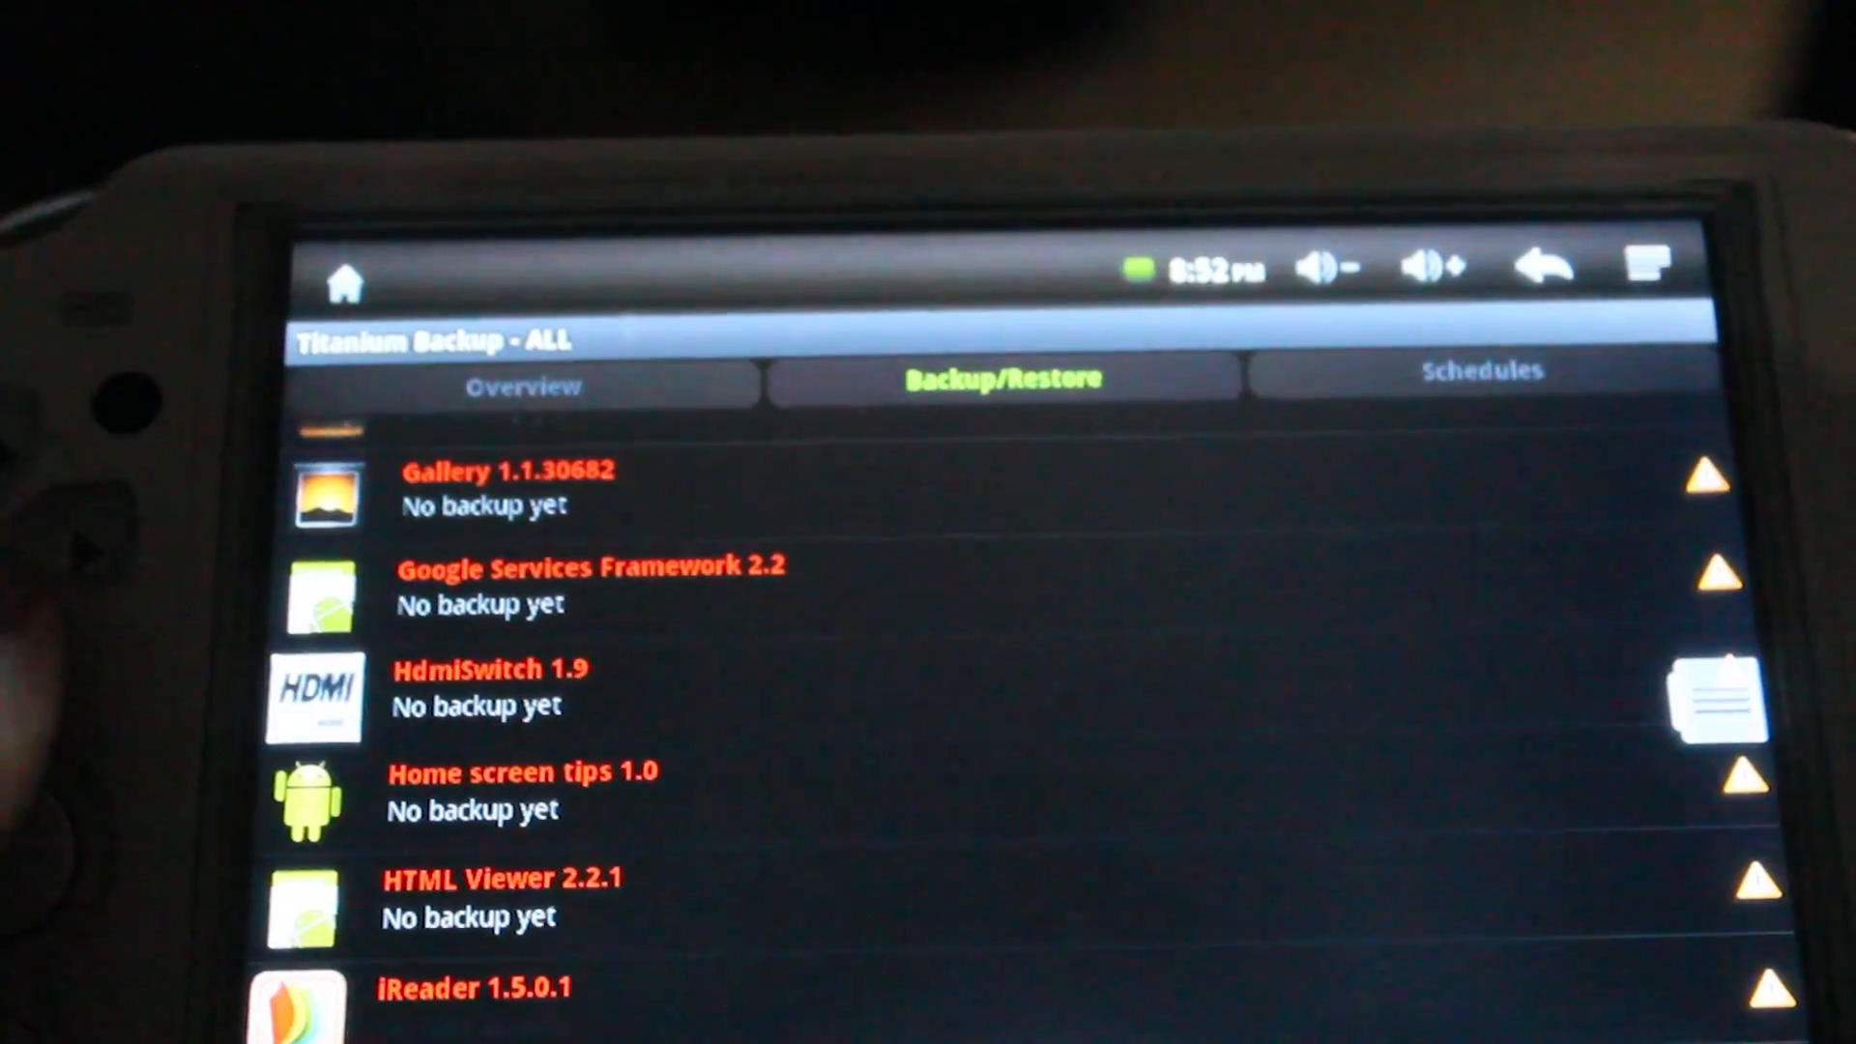
scroll("down", 3)
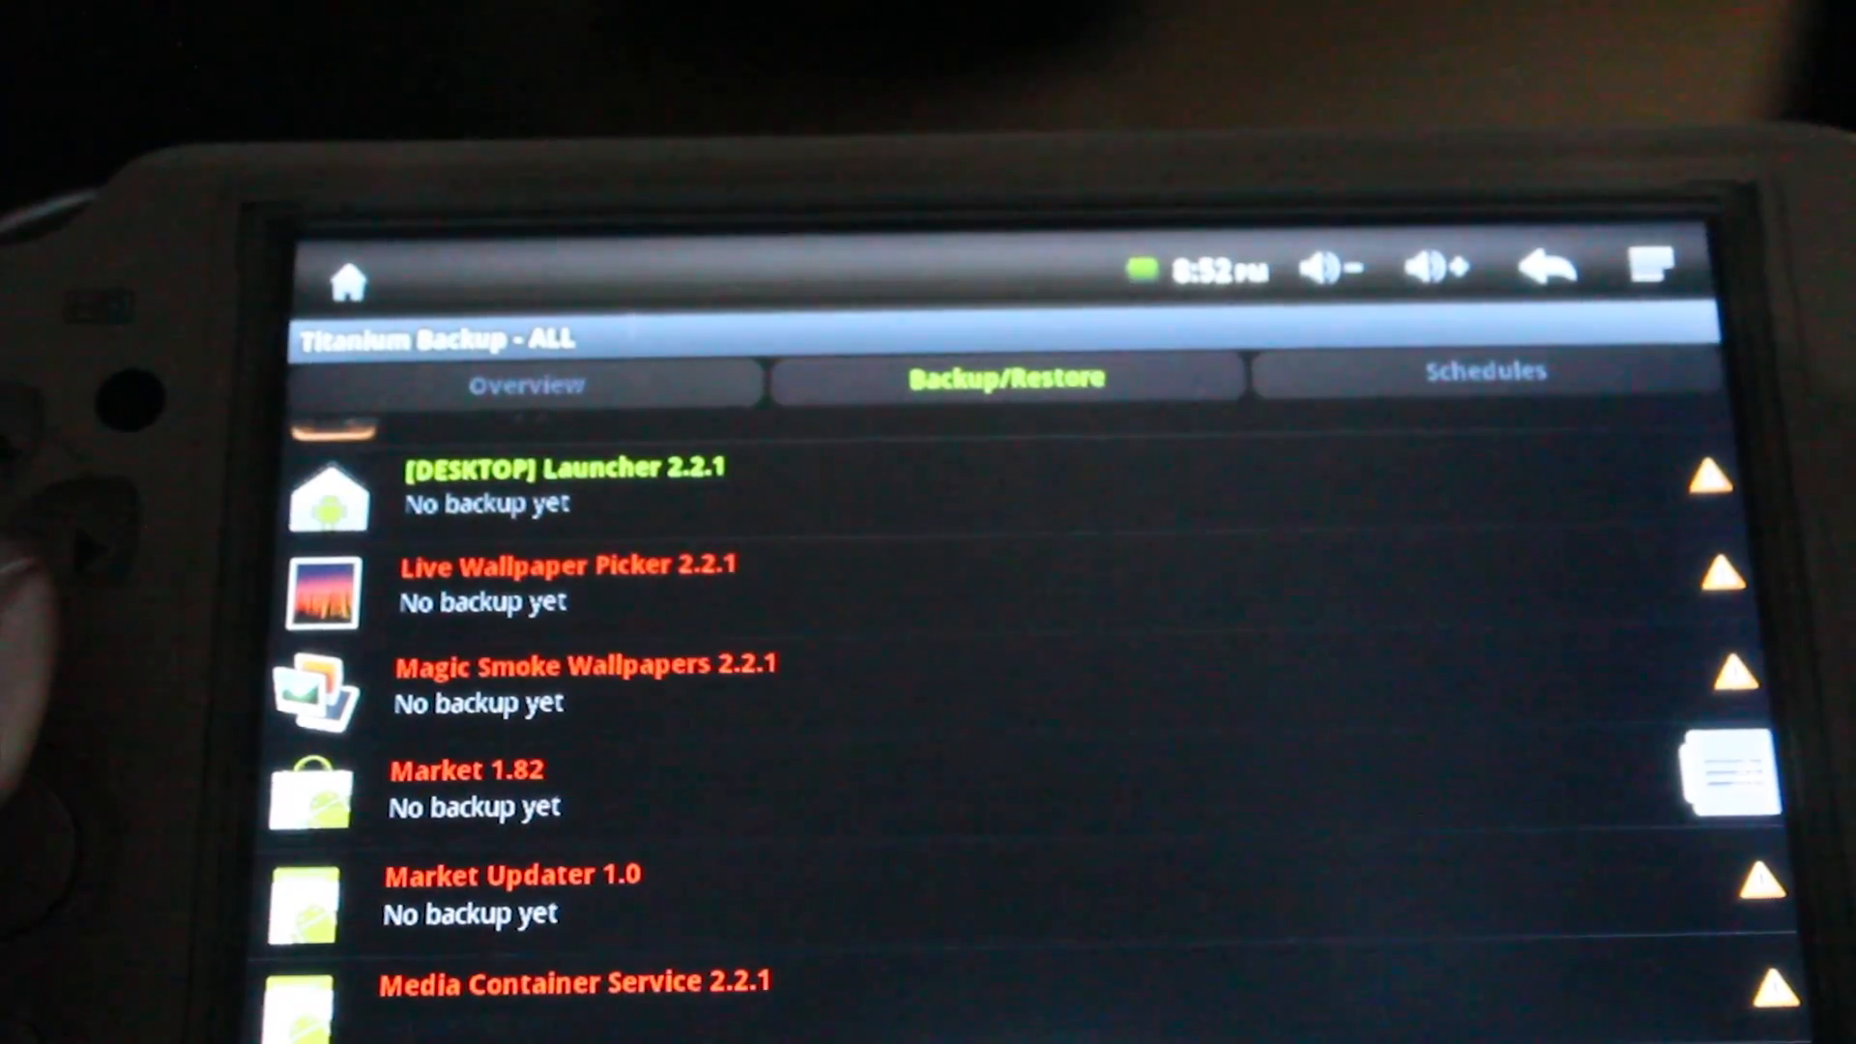
scroll("down", 3)
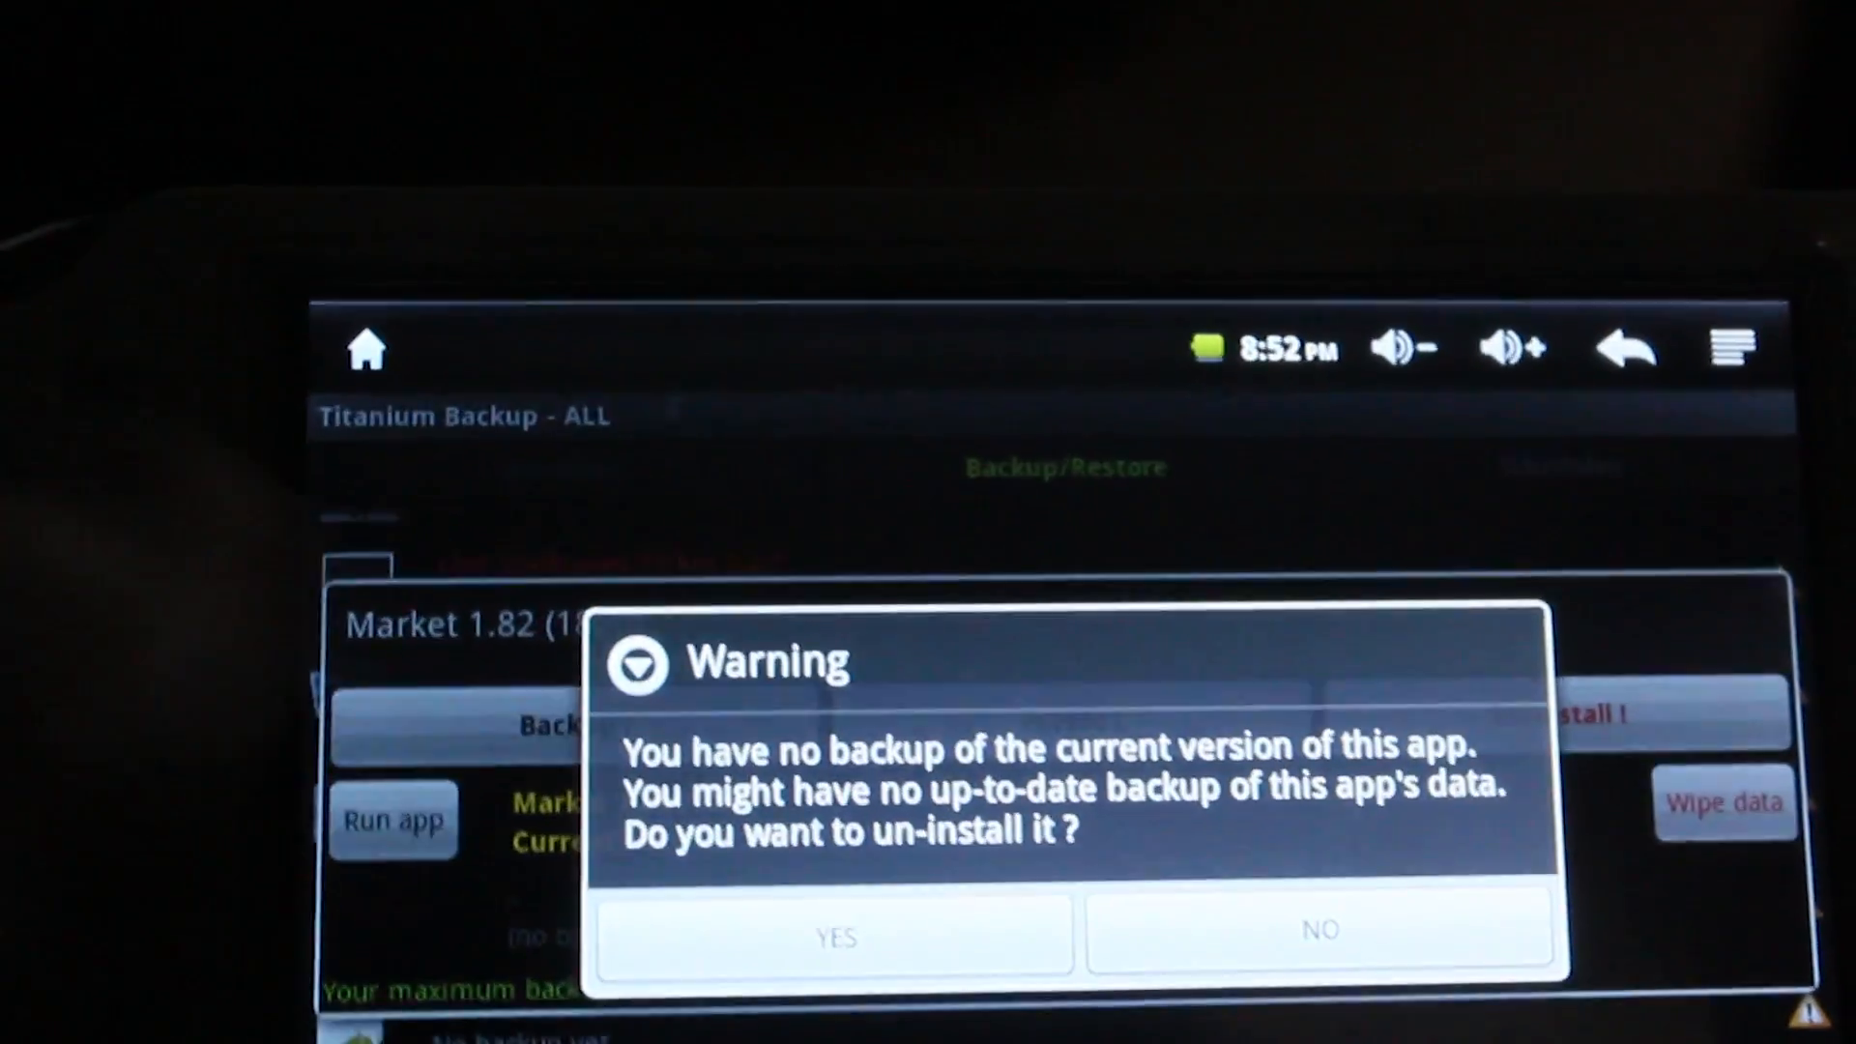
left_click(832, 934)
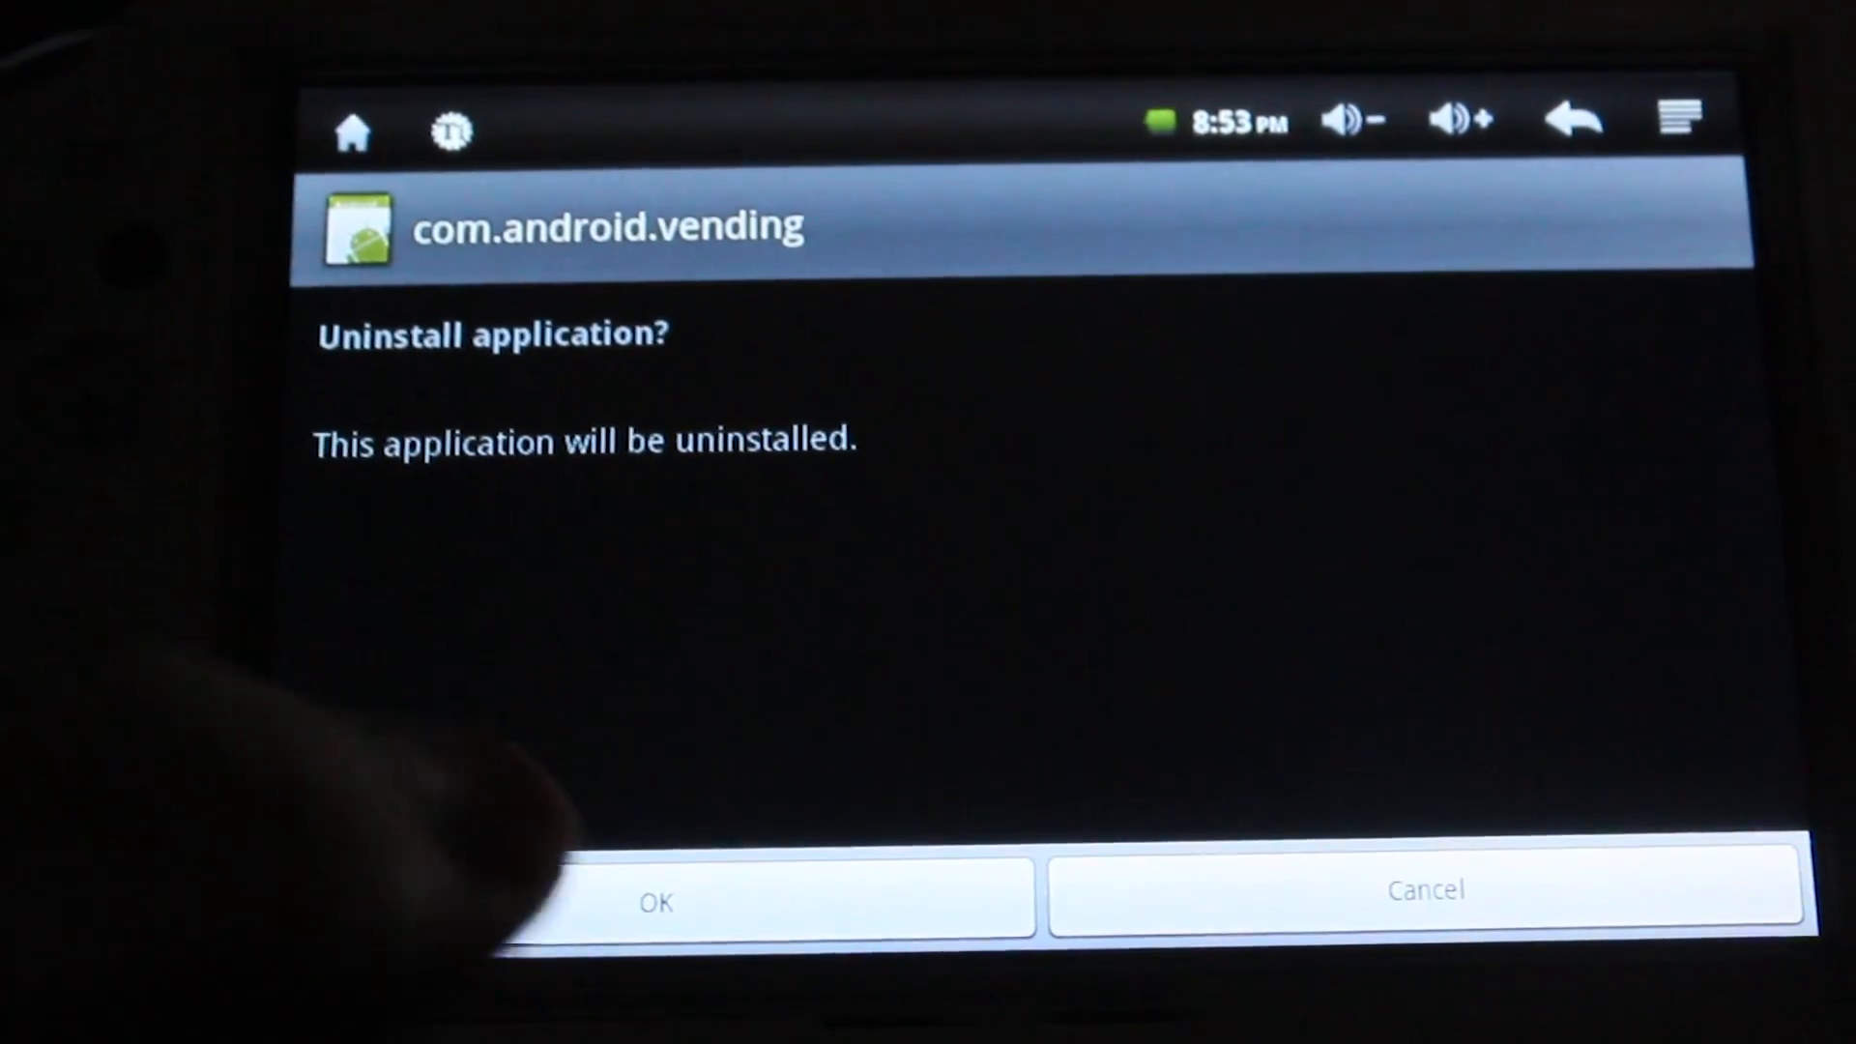
- Confirm removal of com.android.vending and close the Uninstall finished screen
left_click(658, 902)
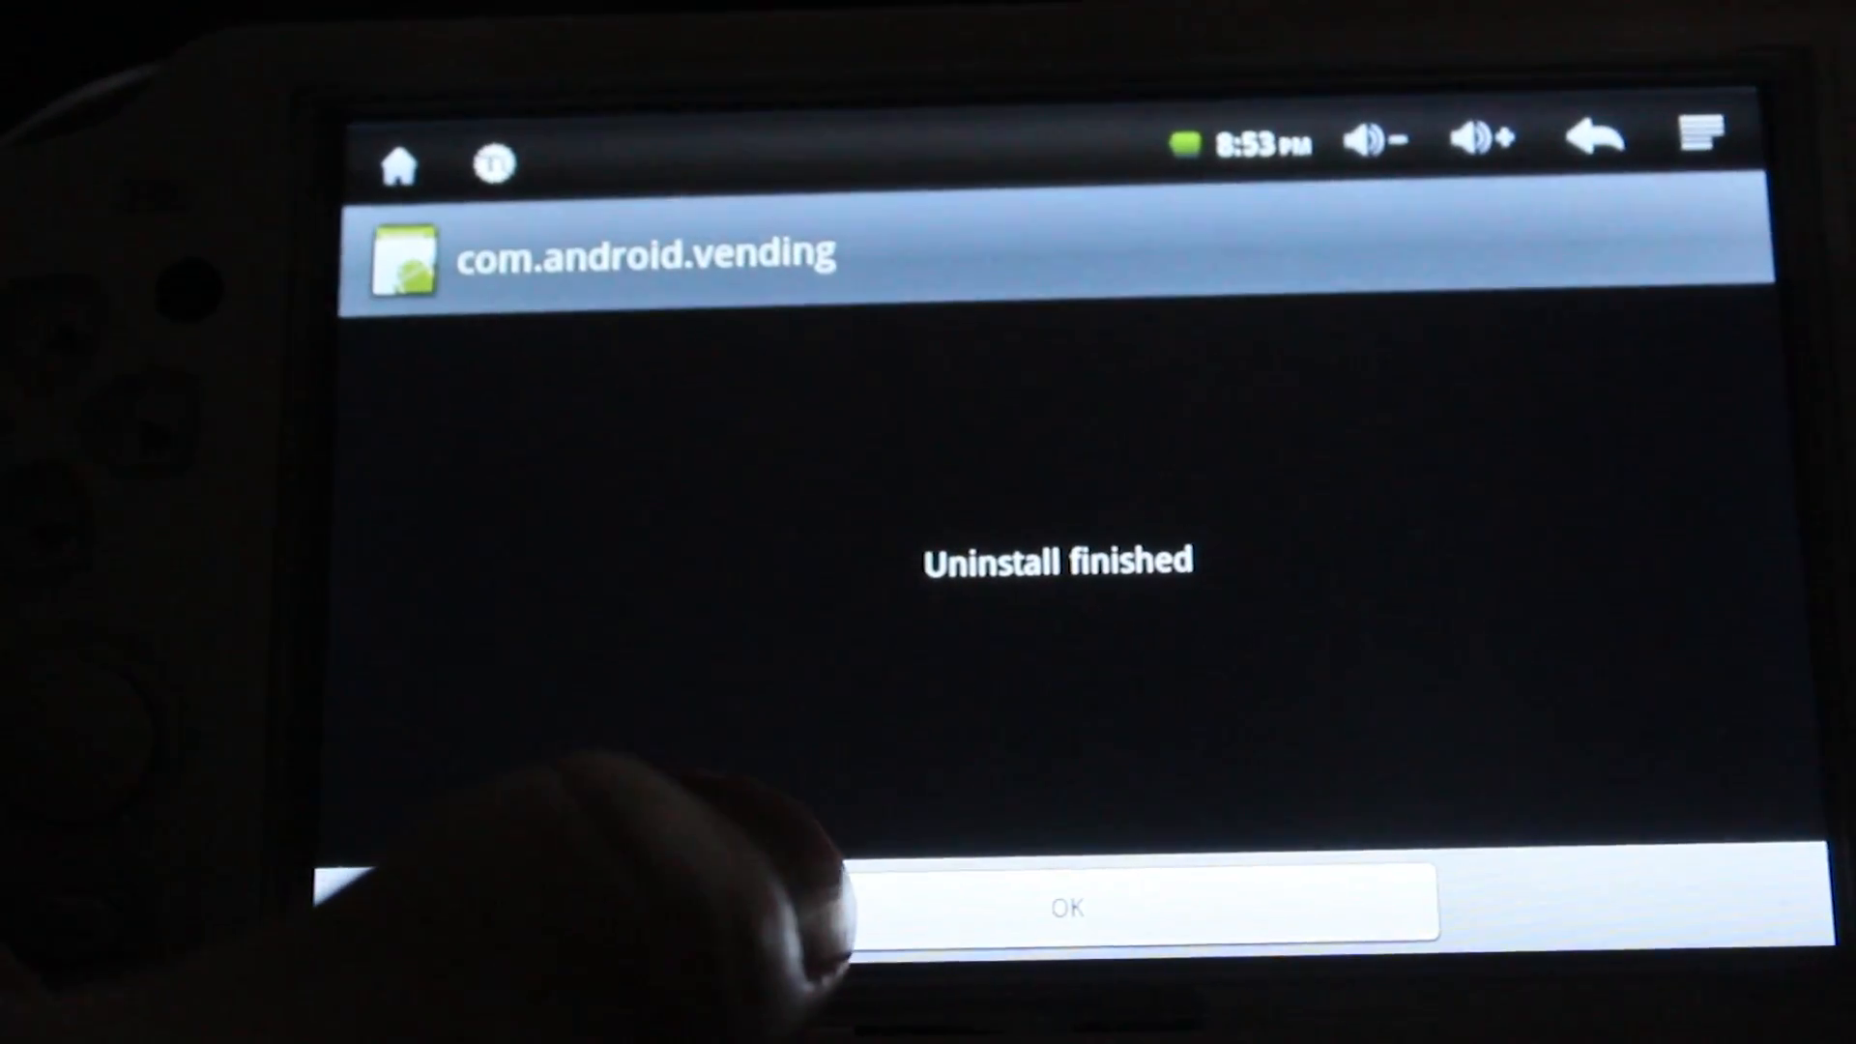
left_click(1057, 907)
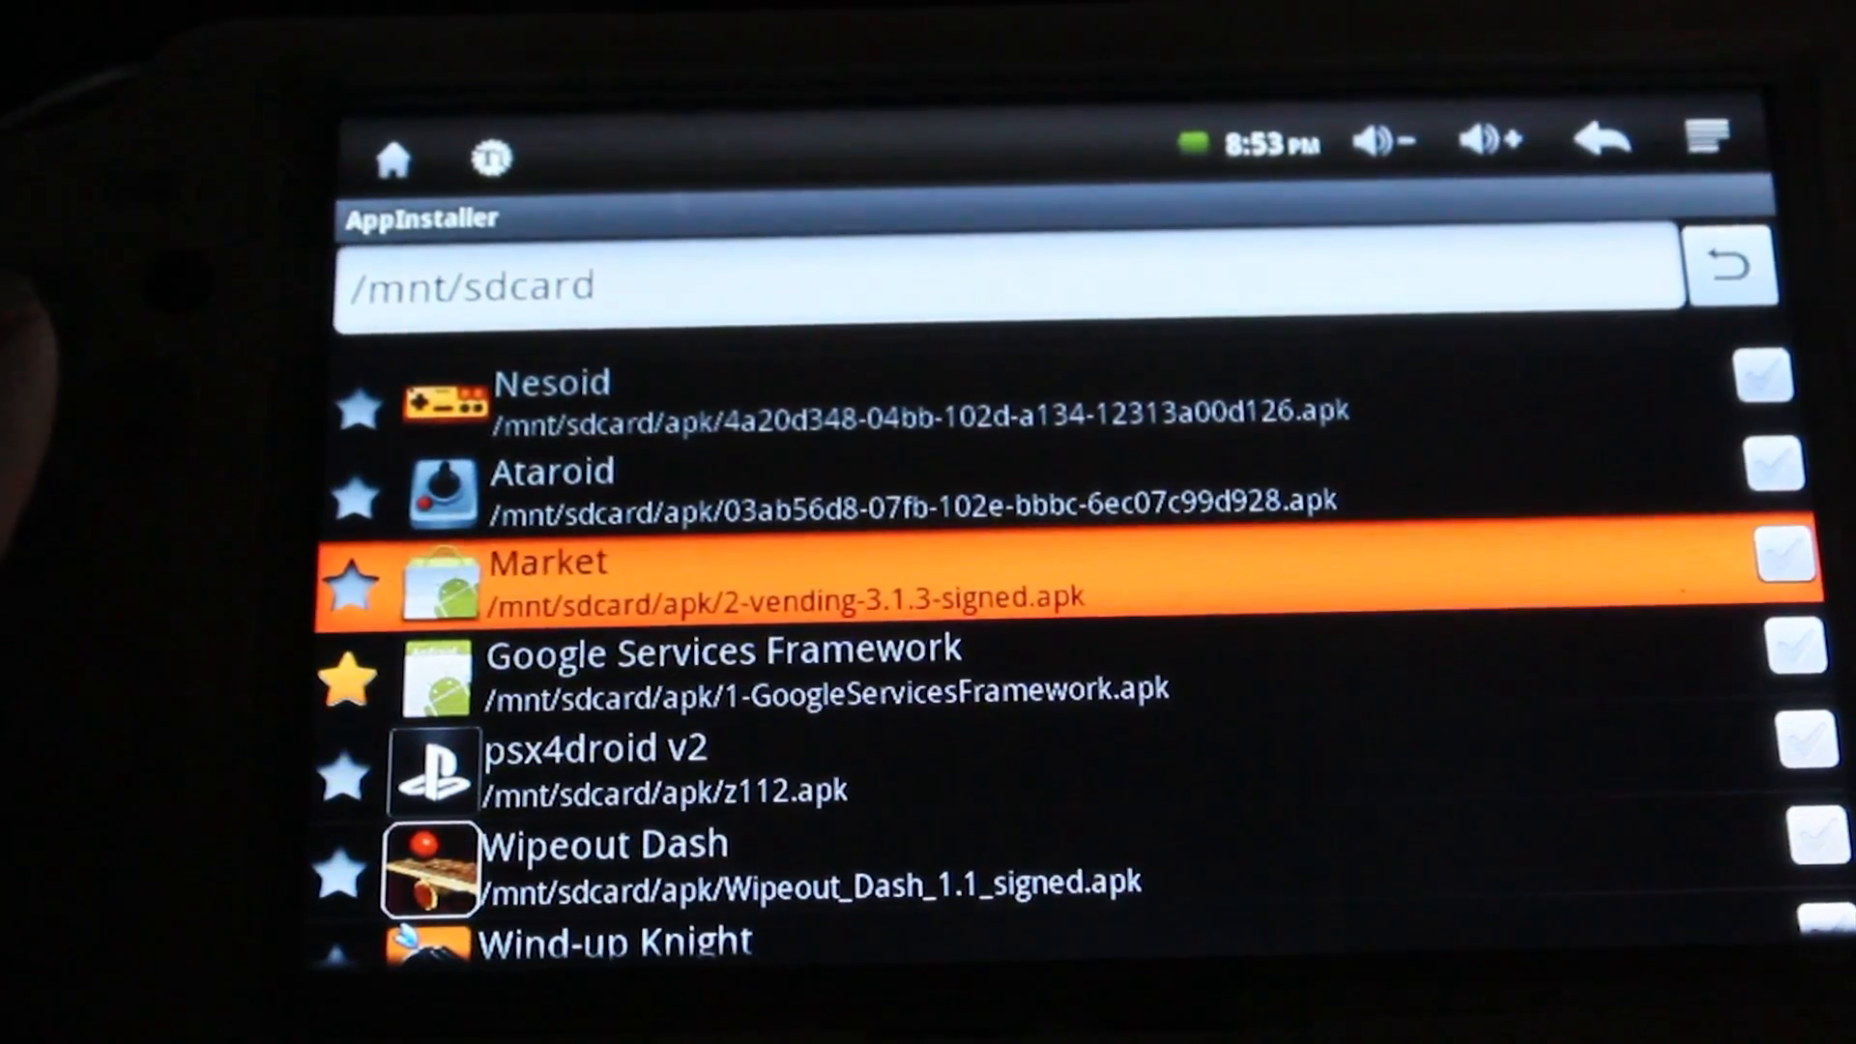
- Install and launch the Market 3.1.3 APK, agreeing to add a Google account
left_click(805, 582)
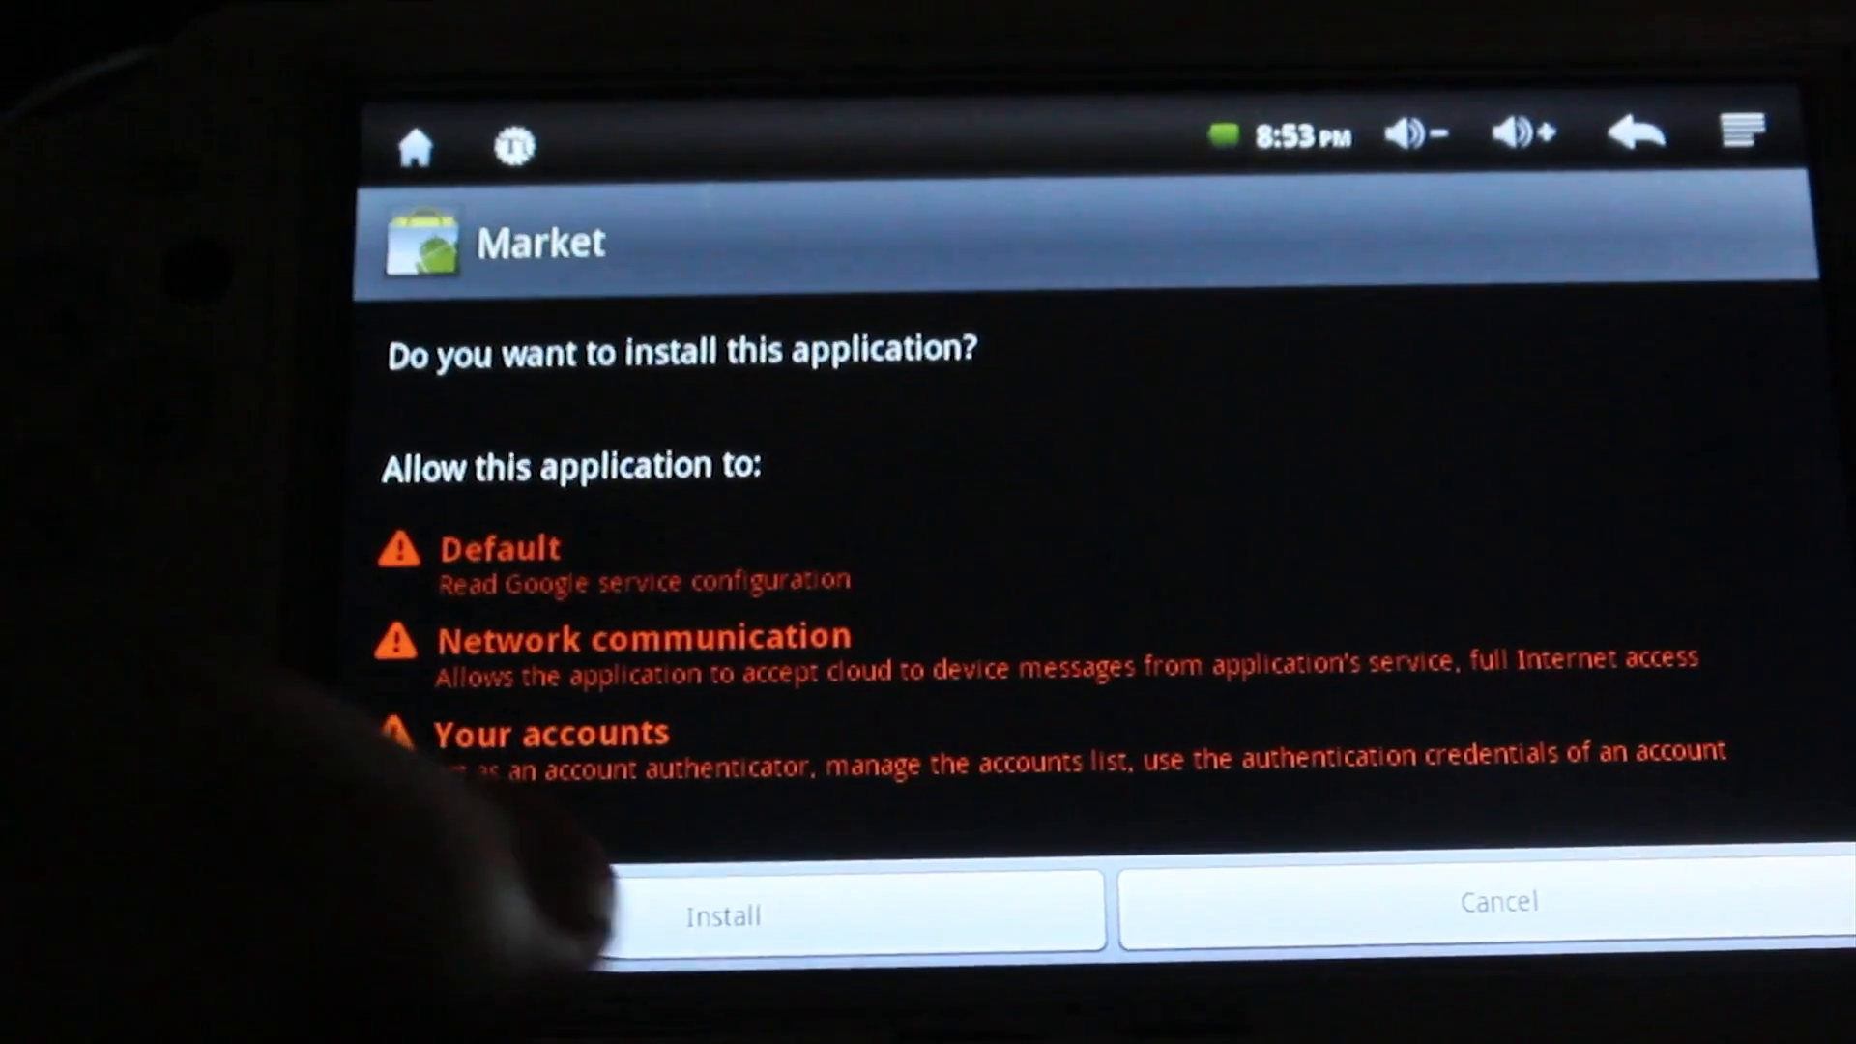
left_click(722, 911)
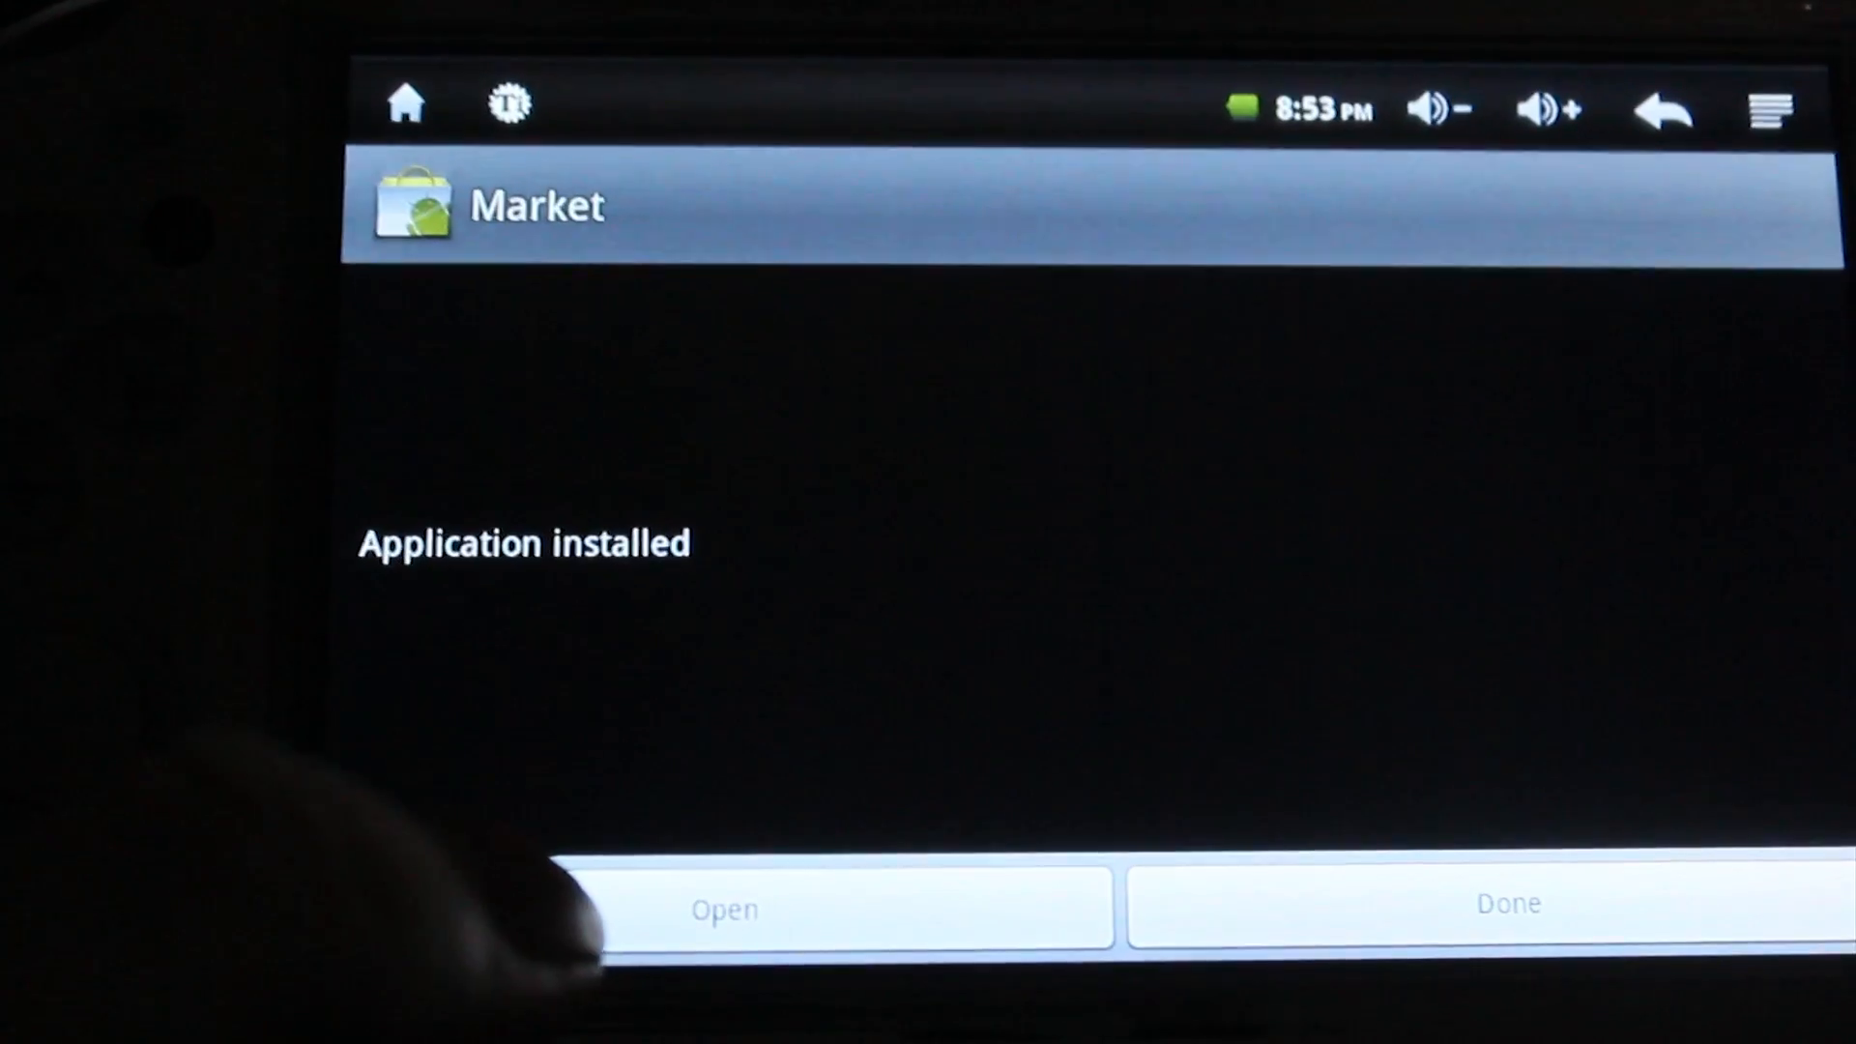
left_click(1508, 906)
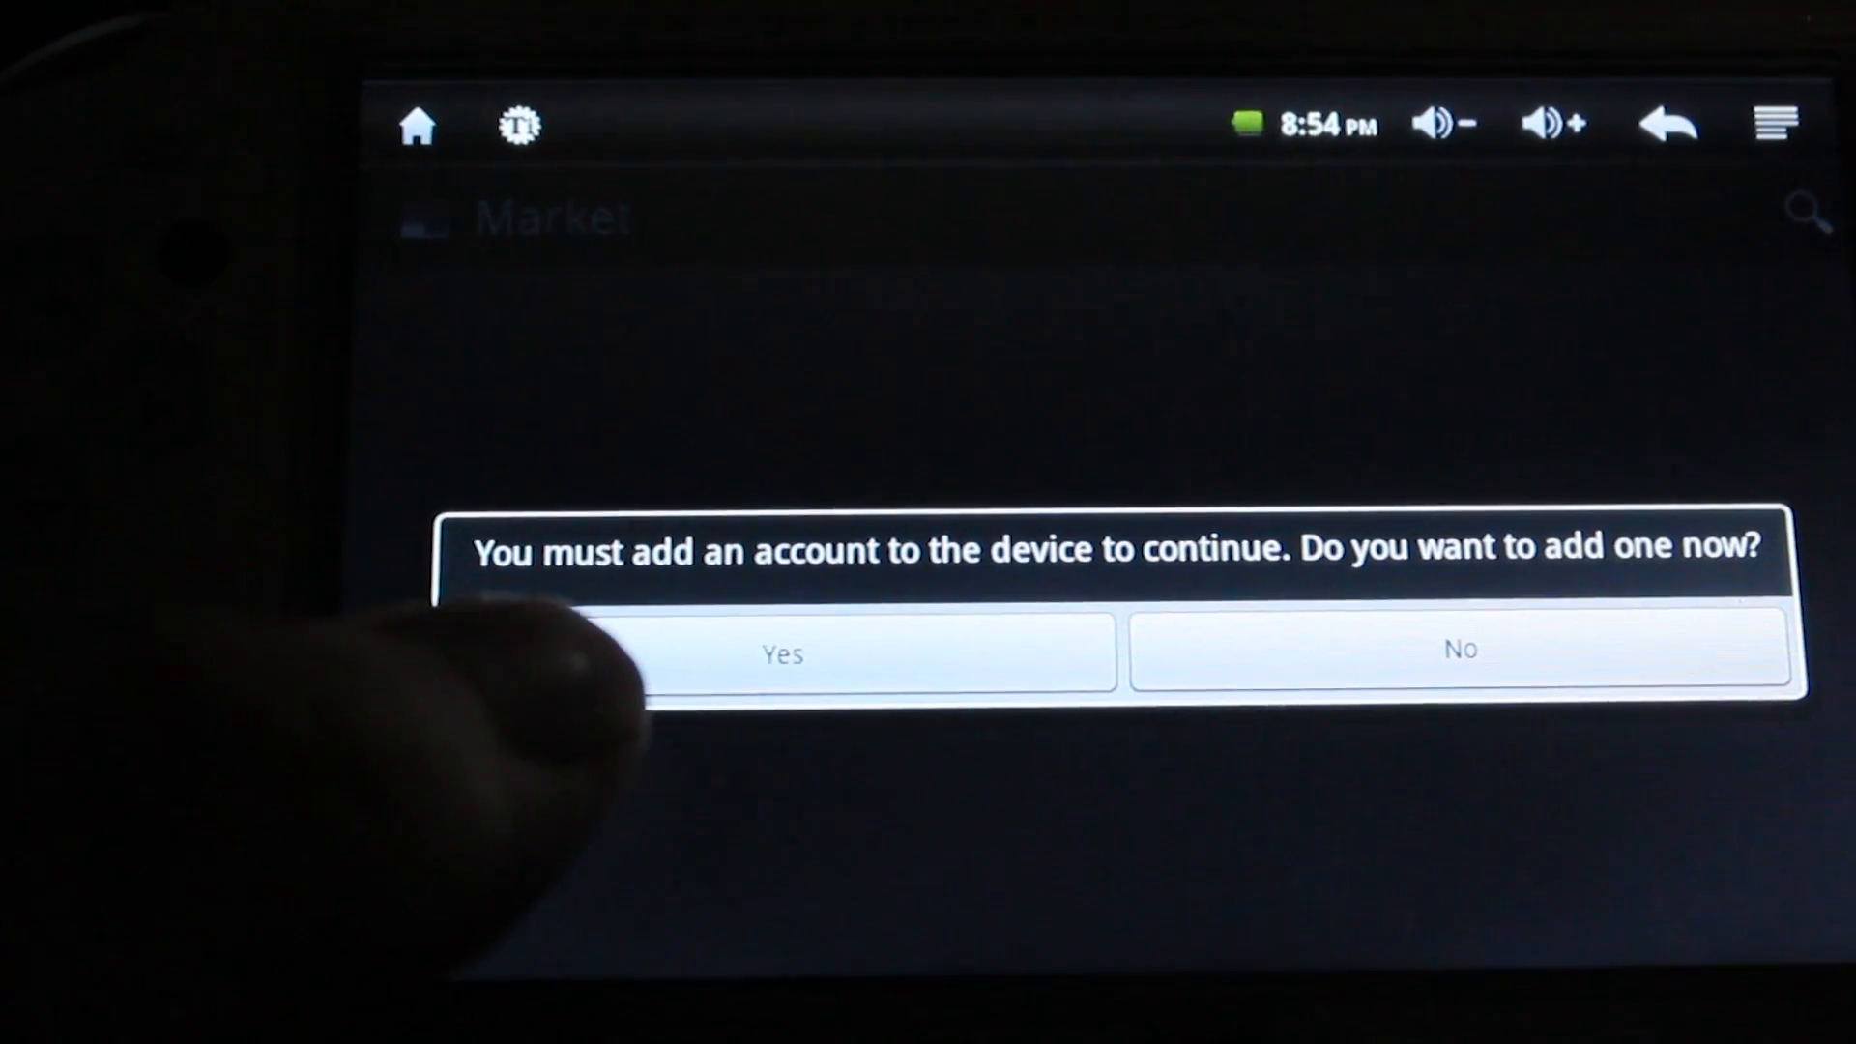
left_click(780, 653)
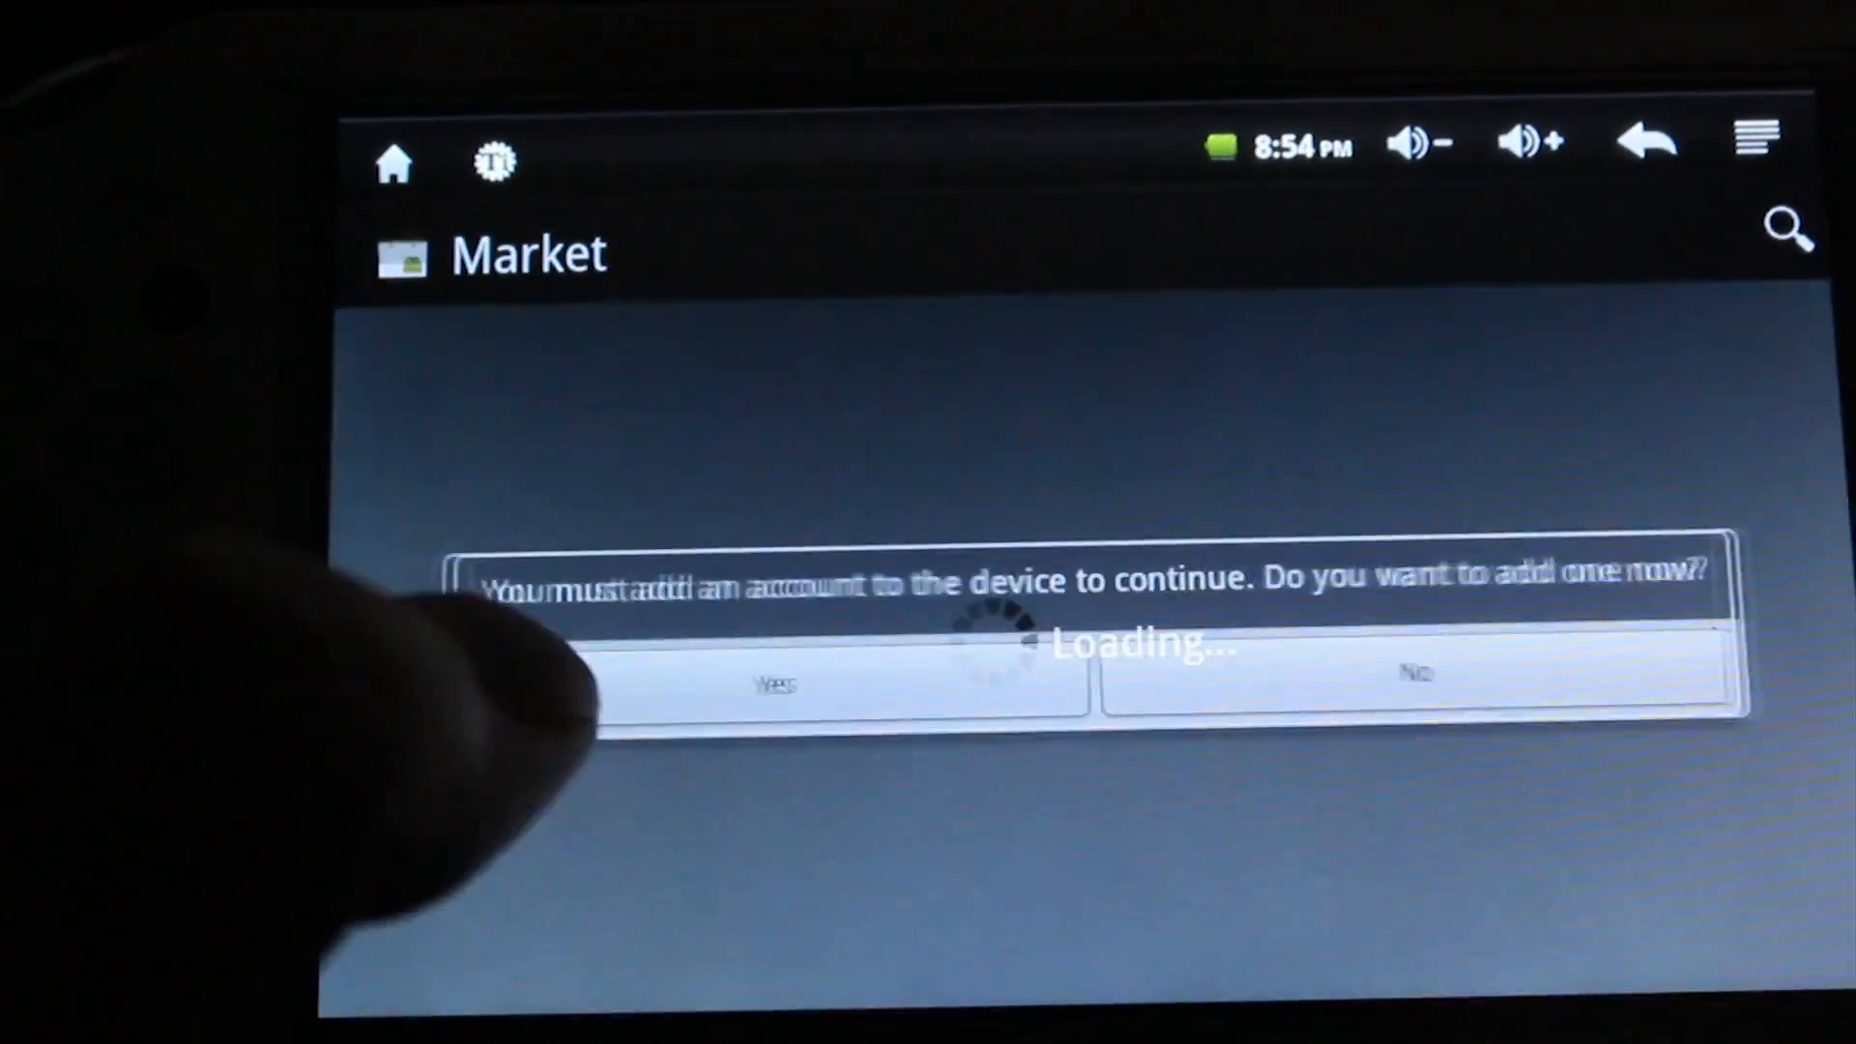
left_click(775, 685)
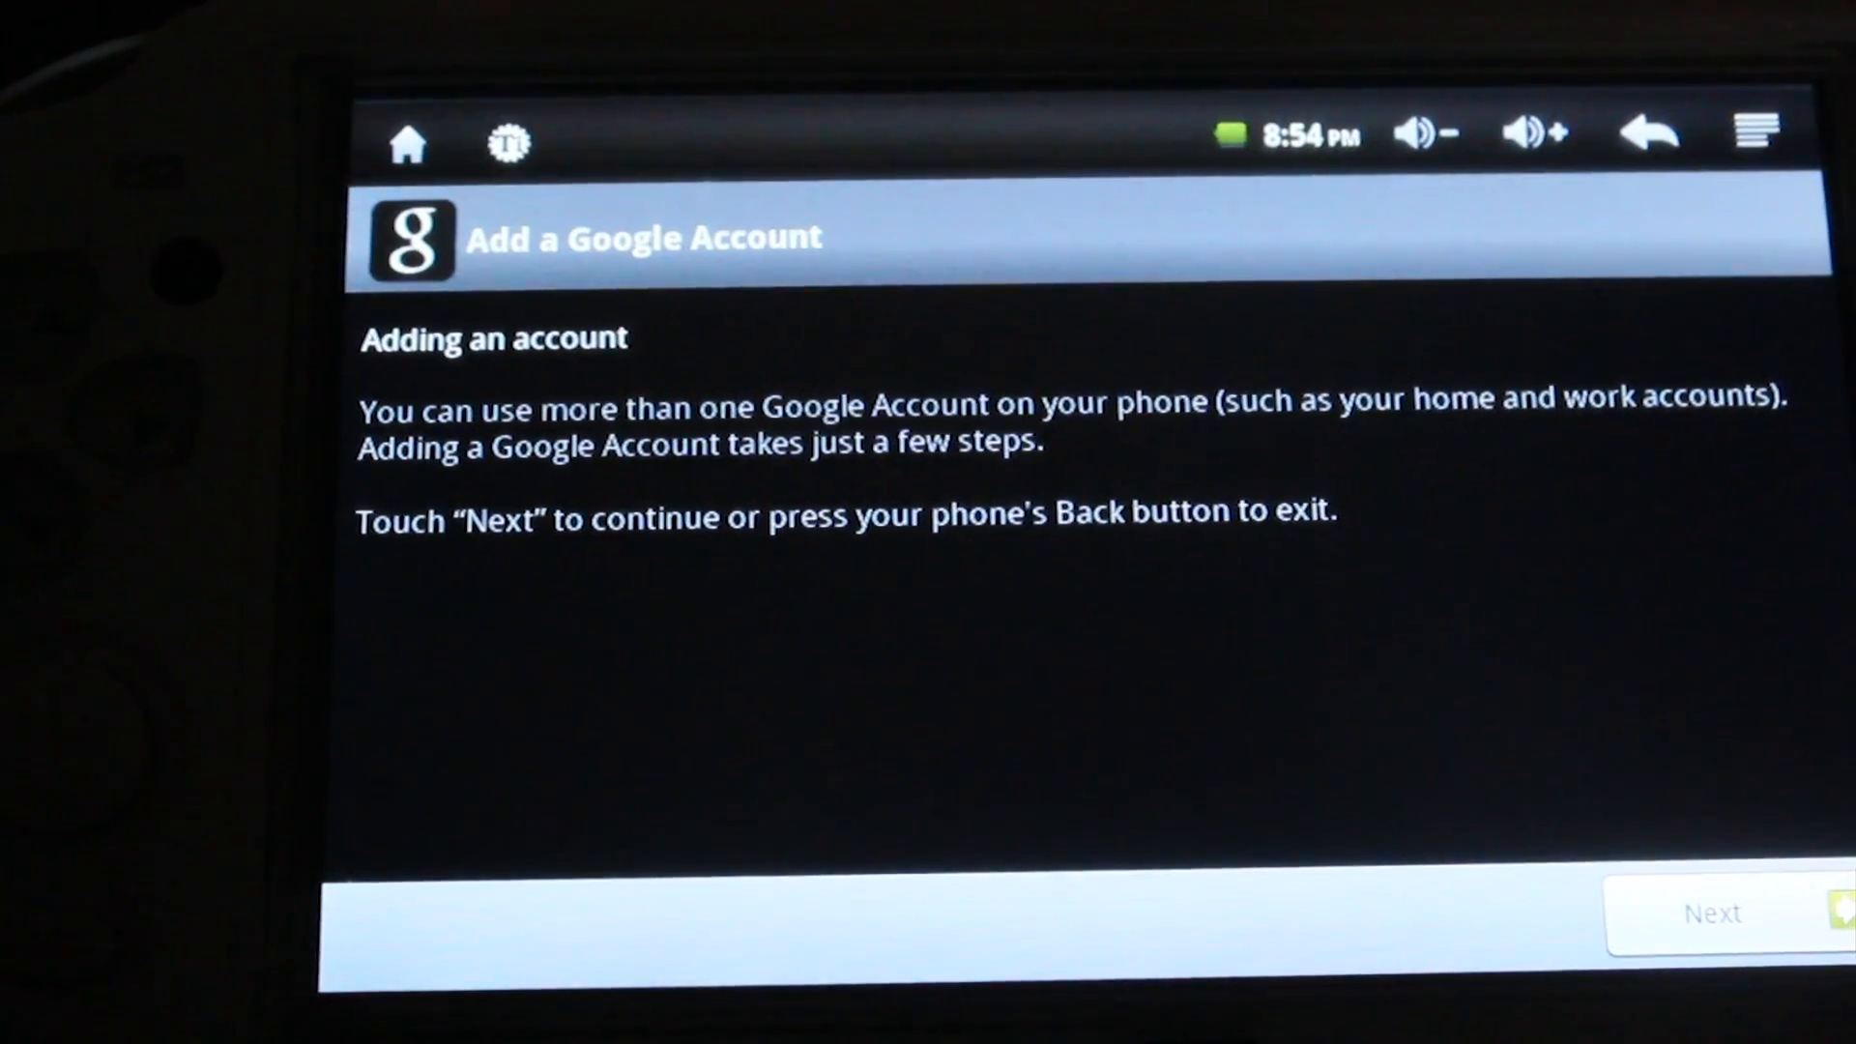